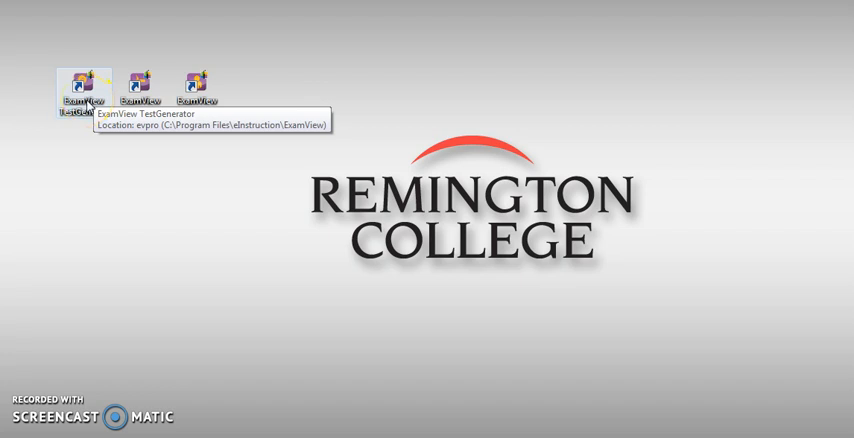
# Locate ExamView's install folder from its shortcut and list the chapter question bank files.
pyautogui.rightClick(82, 88)
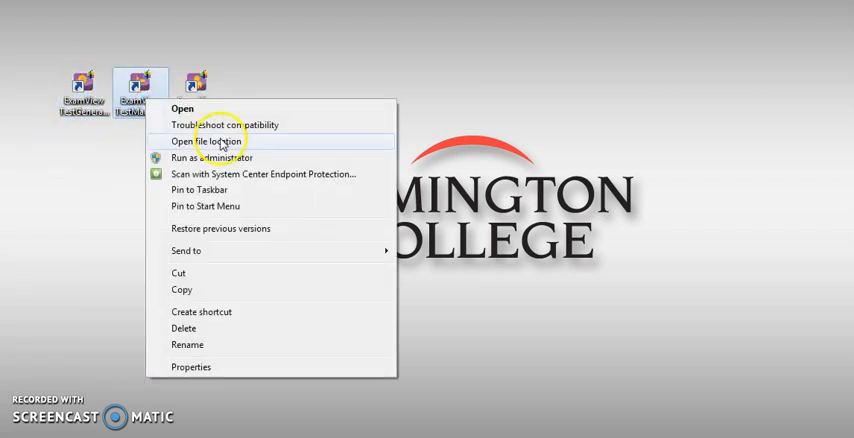
pyautogui.click(212, 140)
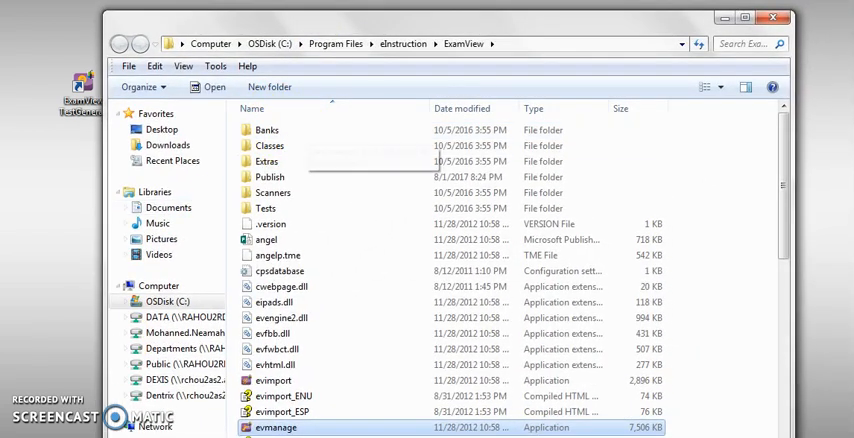
pyautogui.doubleClick(268, 130)
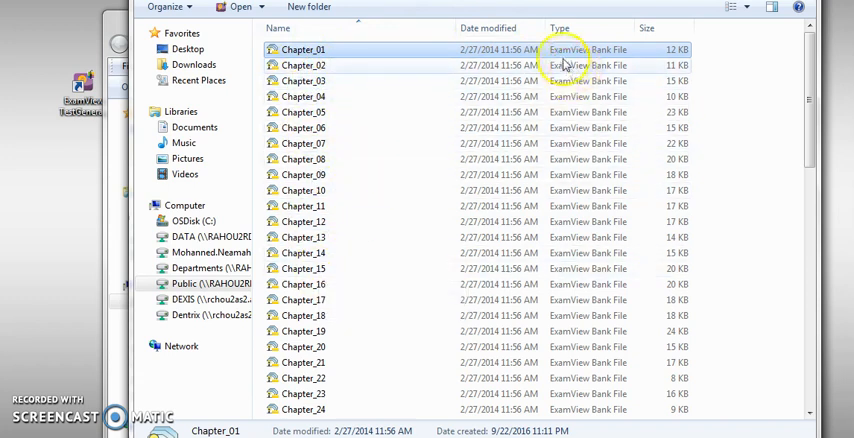
pyautogui.moveTo(630, 58)
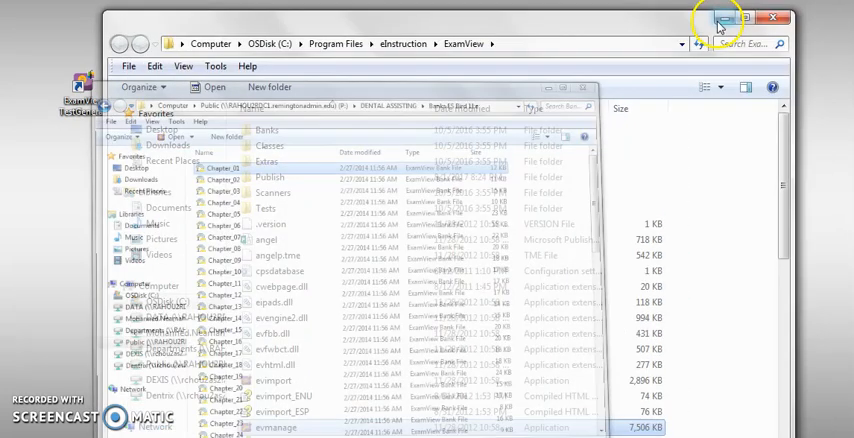
pyautogui.rightClick(196, 84)
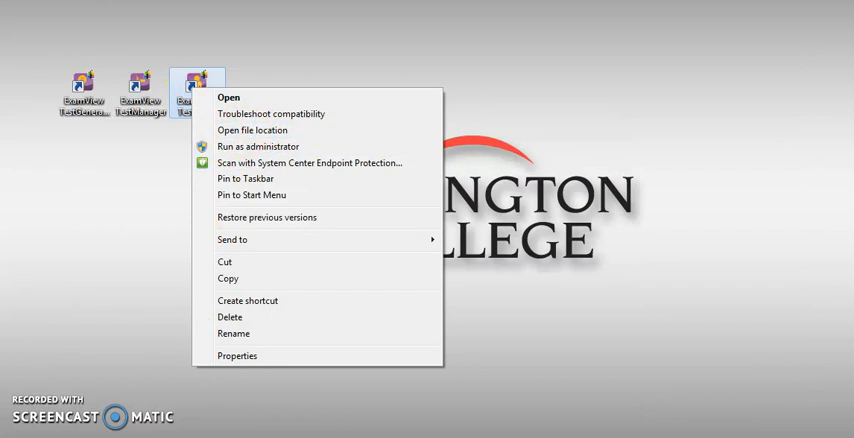
pyautogui.click(252, 130)
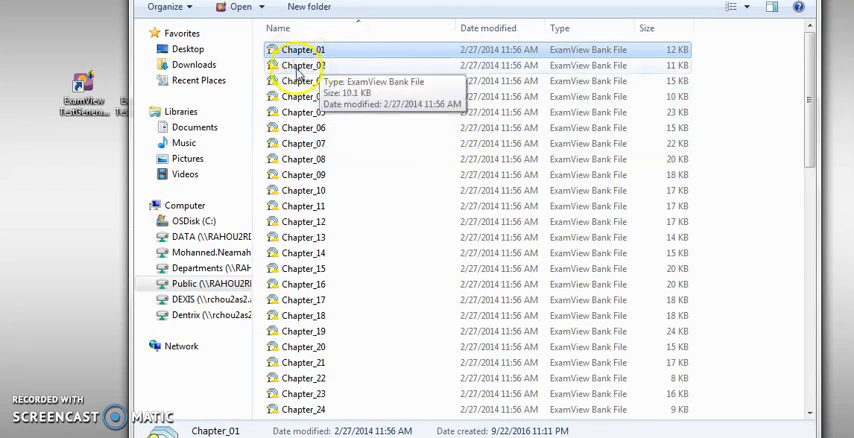
# Load Chapter_02.bnk and begin a File > Export to Blackboard 7.1-9.0.
pyautogui.click(304, 64)
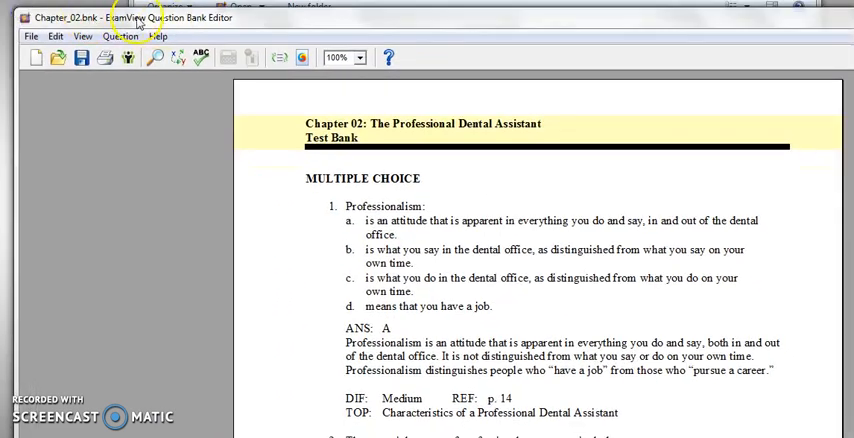
pyautogui.click(32, 36)
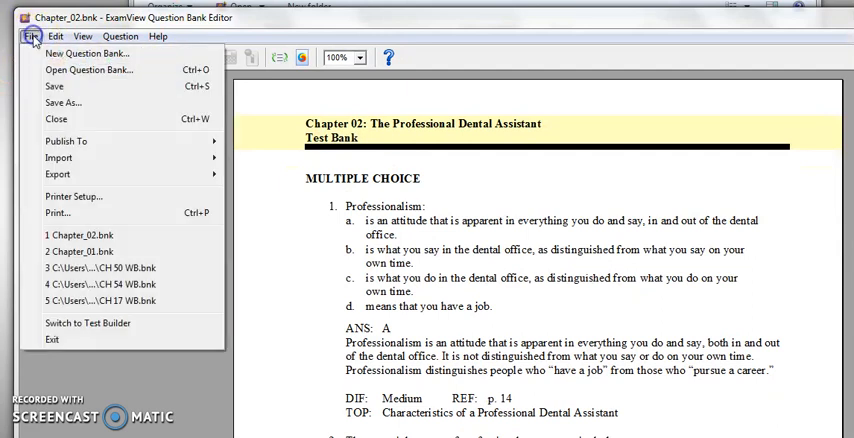
pyautogui.click(56, 36)
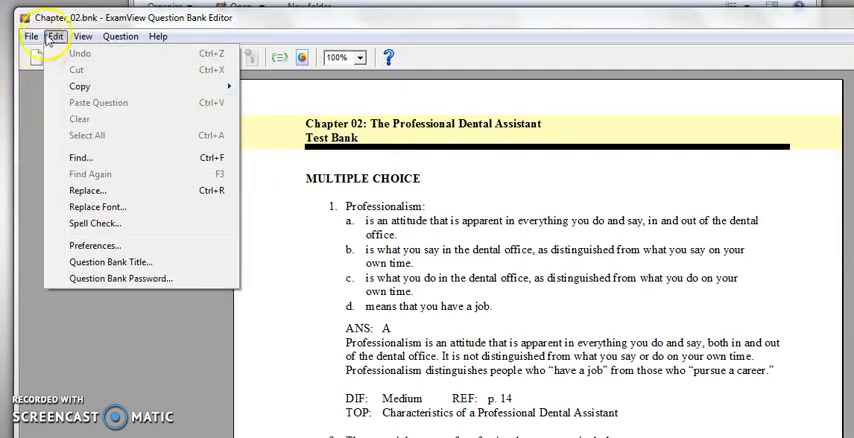
pyautogui.click(32, 36)
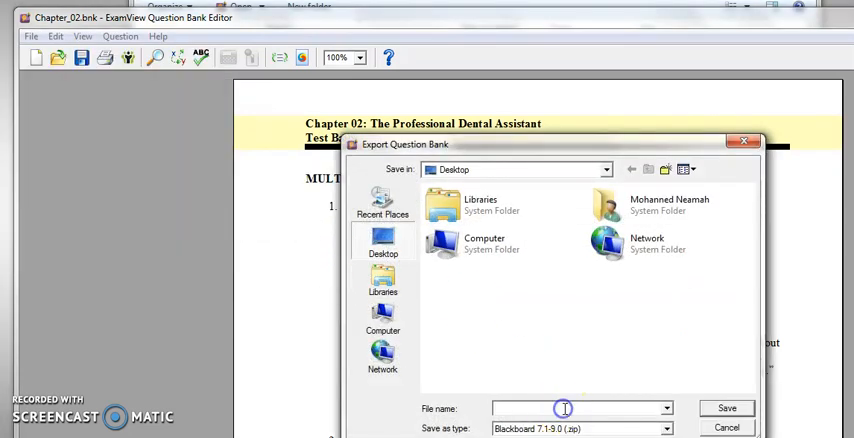
# Export the bank as file 'Ch 2' with pool name and directory 'Ch 2'.
pyautogui.write('Ch 2')
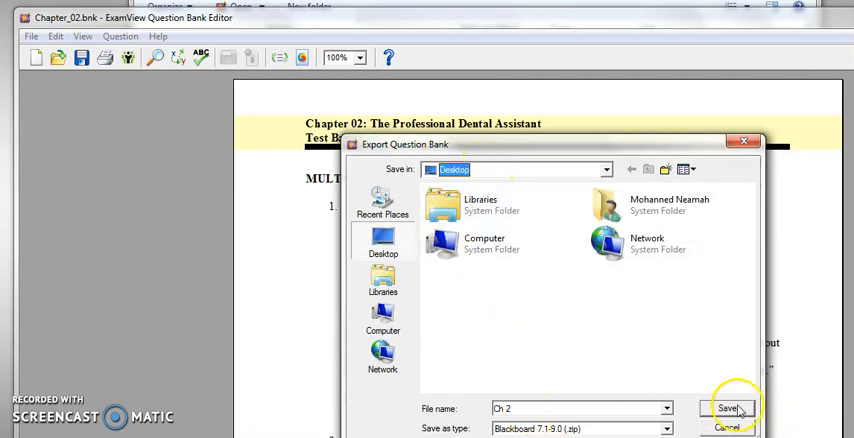
pyautogui.click(728, 408)
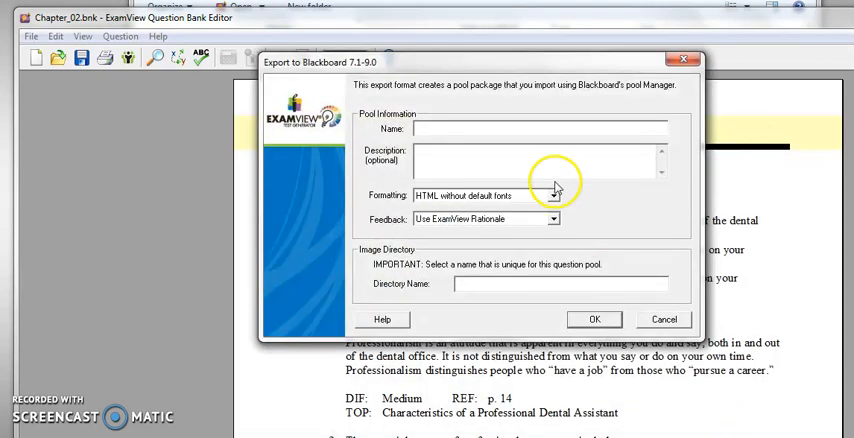
pyautogui.write('Ch 2')
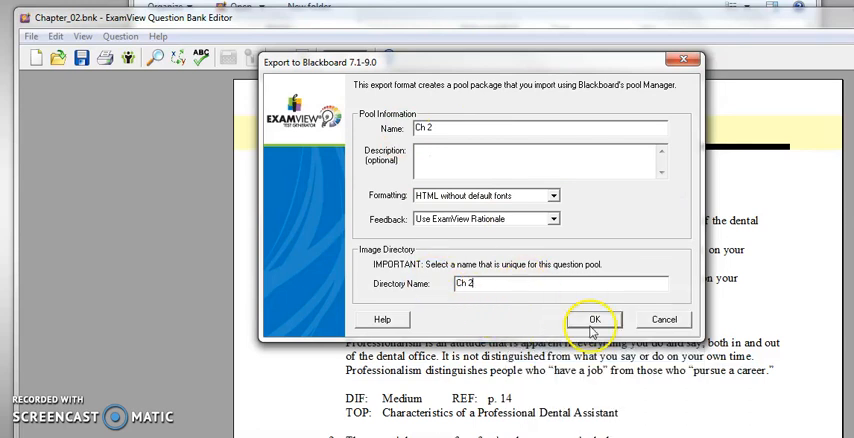
pyautogui.click(592, 320)
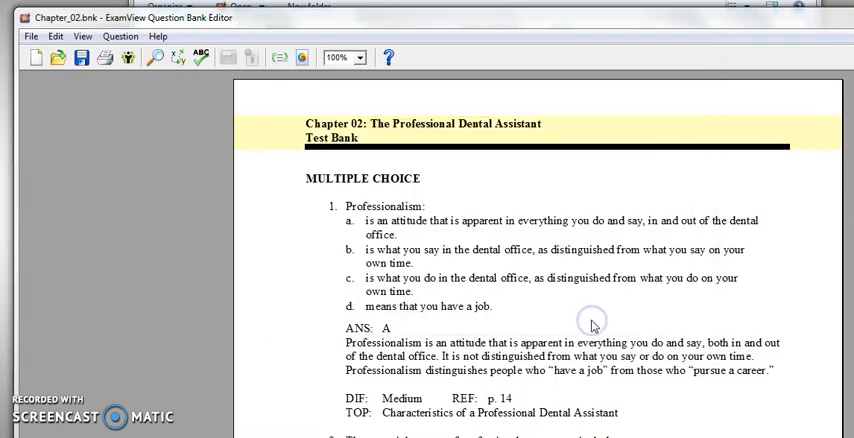
pyautogui.moveTo(290, 250)
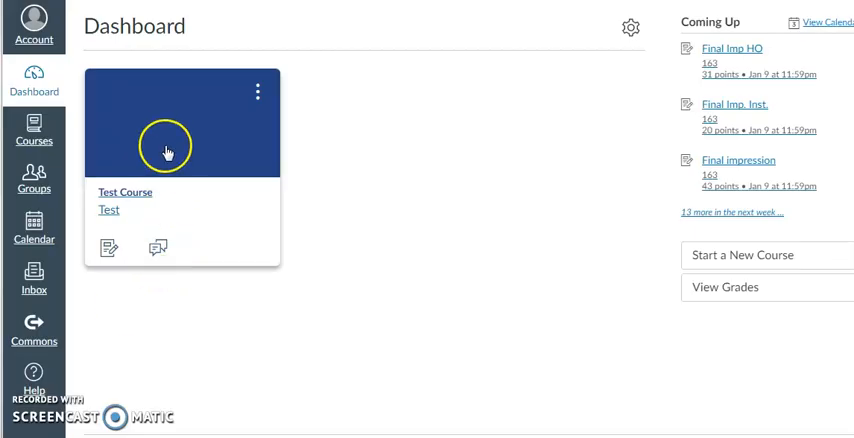
pyautogui.moveTo(268, 304)
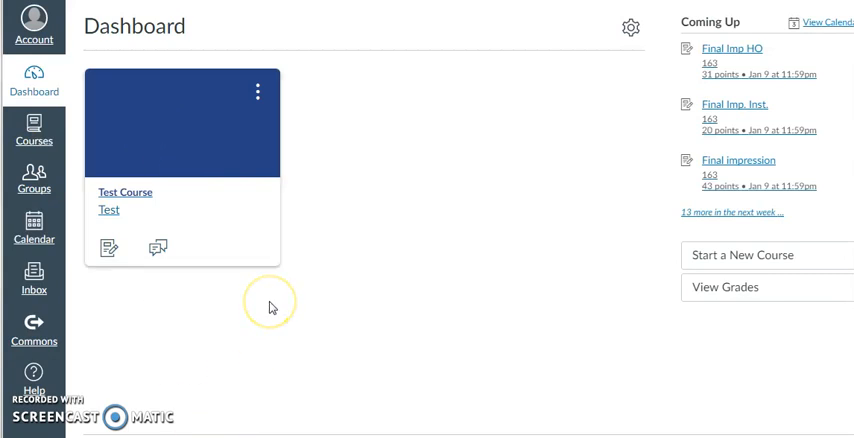
# Enter the Test course from the Dashboard and reach its Settings page.
pyautogui.click(124, 192)
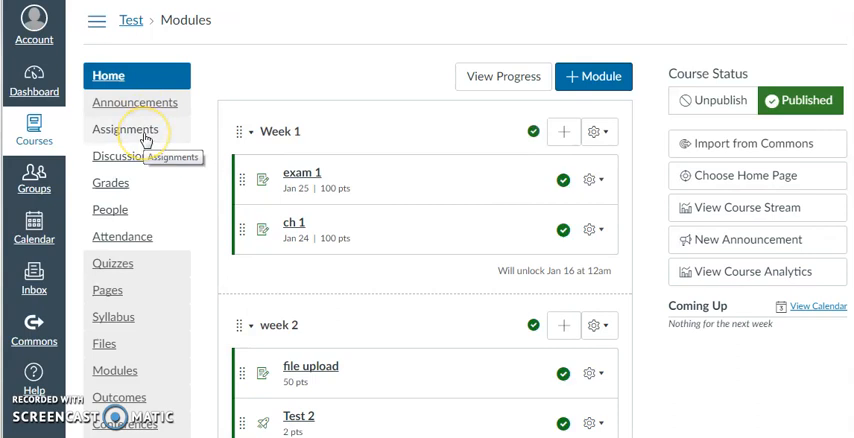
pyautogui.scroll(-3)
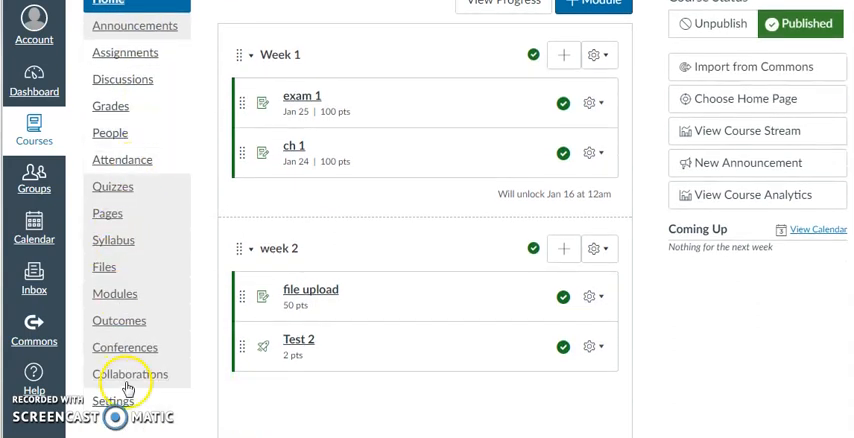
pyautogui.moveTo(116, 400)
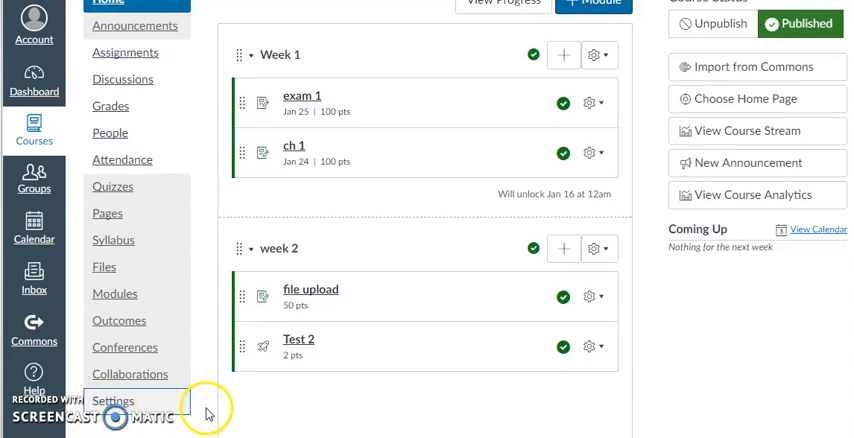
pyautogui.click(112, 400)
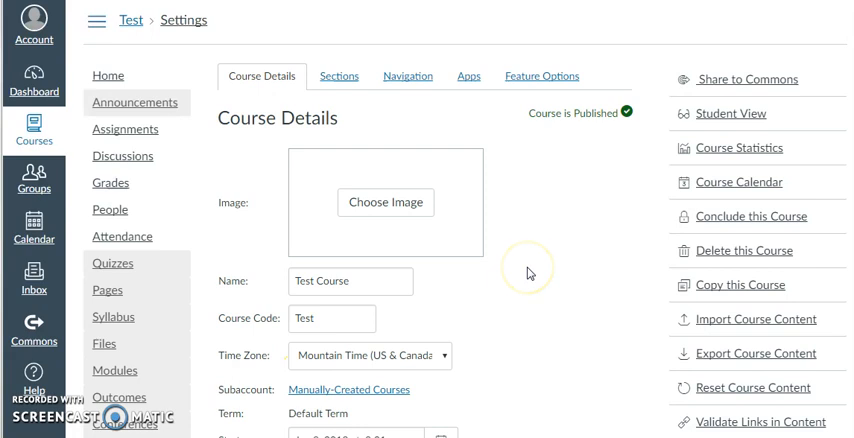
pyautogui.moveTo(530, 272)
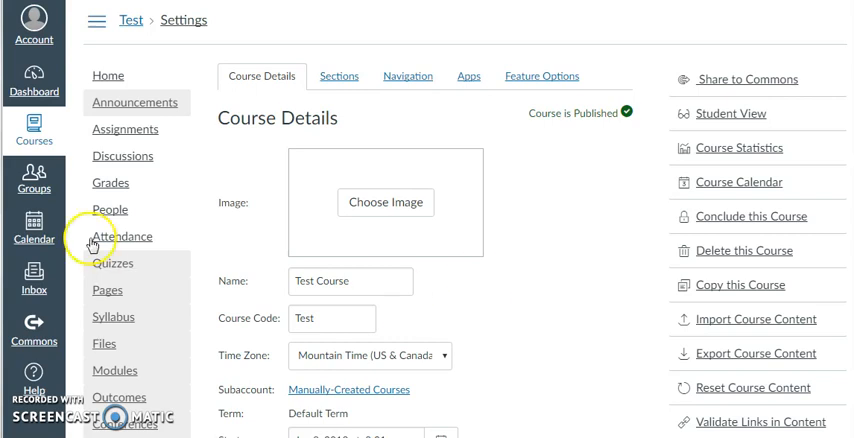
pyautogui.moveTo(630, 214)
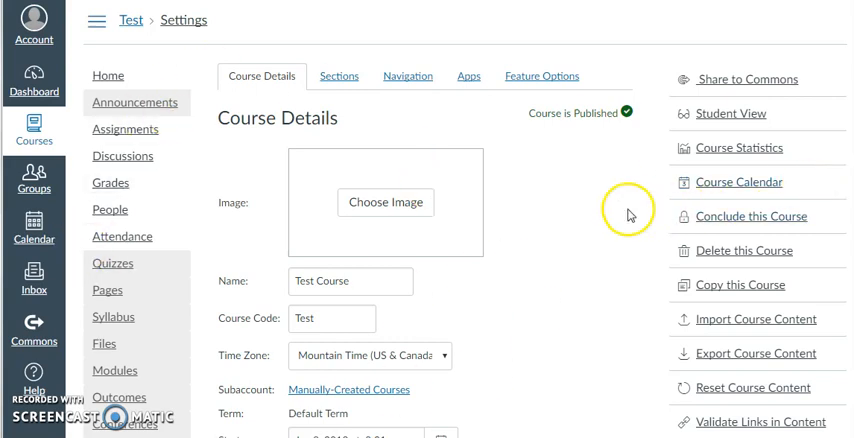
pyautogui.scroll(-3)
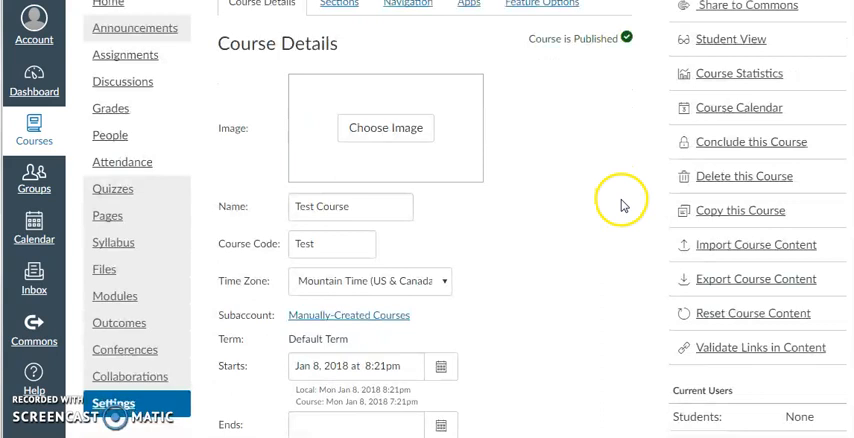
pyautogui.scroll(-3)
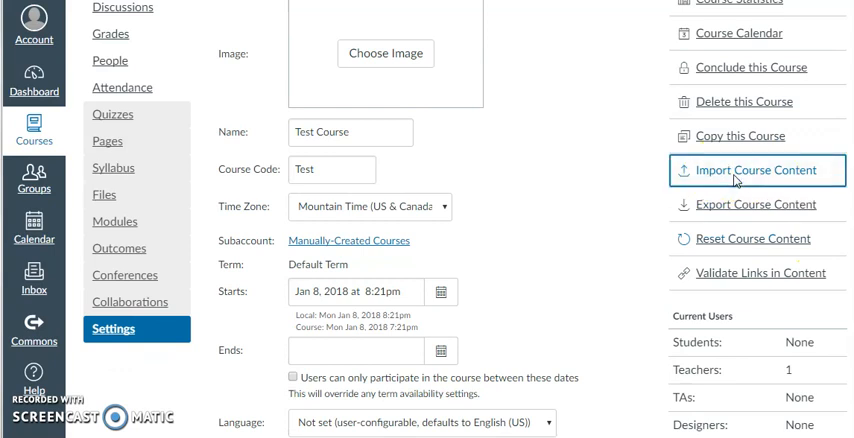
pyautogui.click(756, 168)
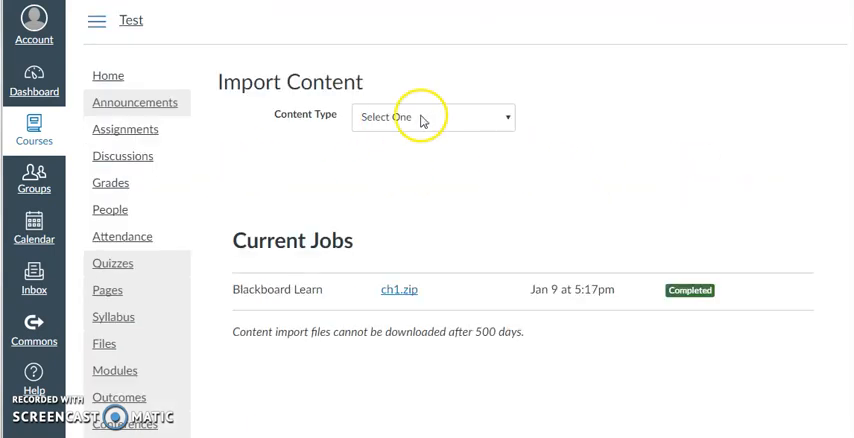
# Select Blackboard 6/7/8/9 export as content type and choose Ch 2.zip.
pyautogui.click(432, 116)
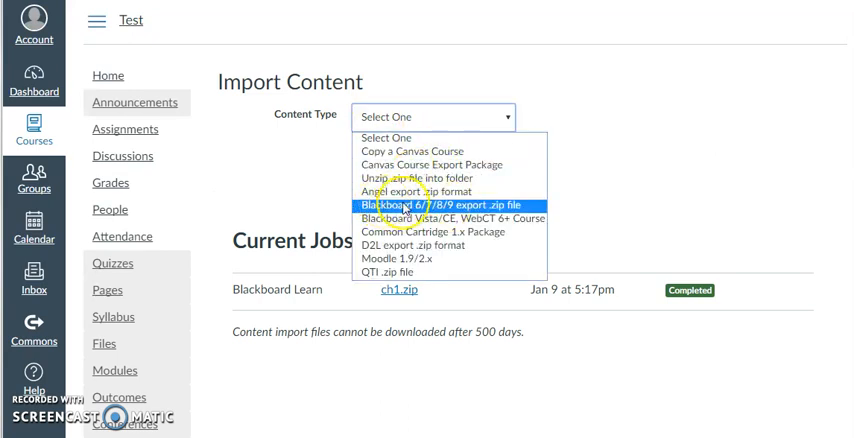
pyautogui.click(432, 206)
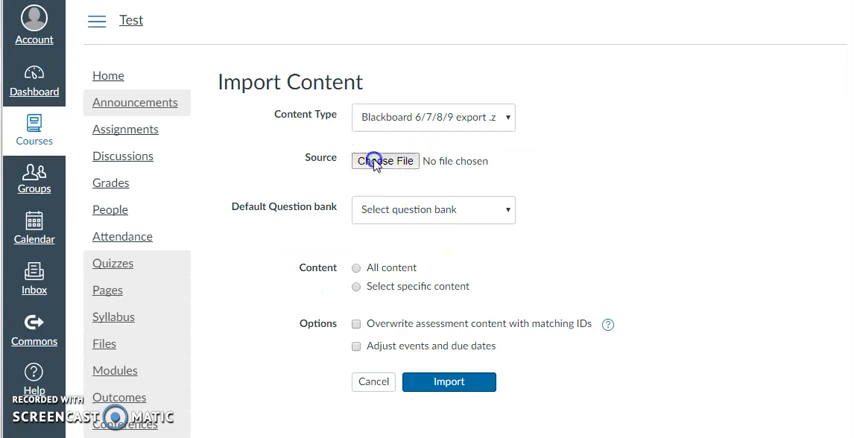
pyautogui.click(384, 160)
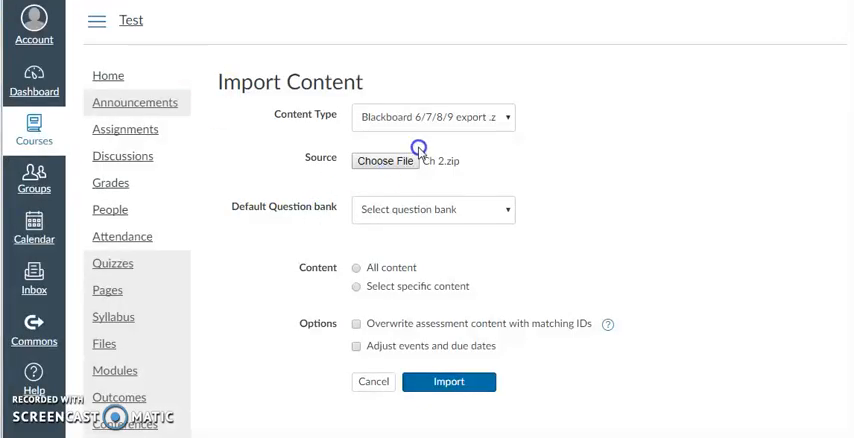
# Target a new question bank 'ch 2', include all content, and start the import.
pyautogui.click(432, 208)
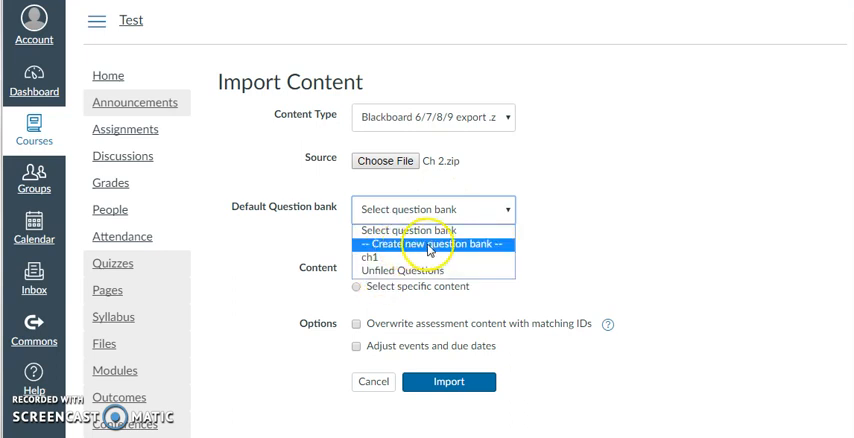
pyautogui.click(428, 244)
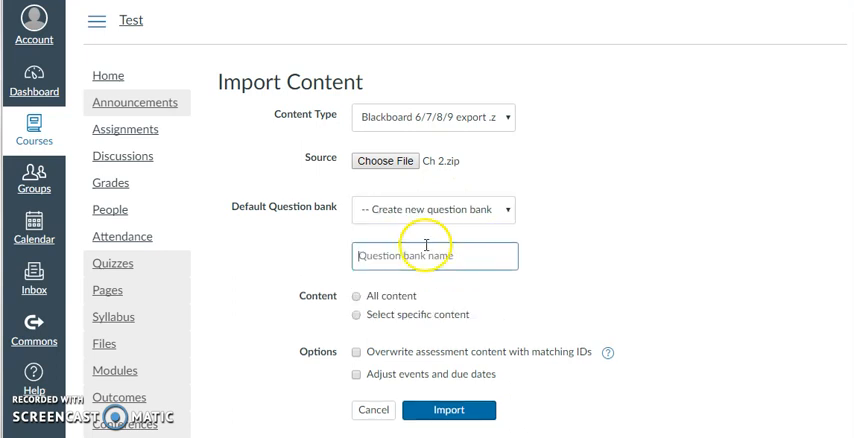
pyautogui.write('ch 2')
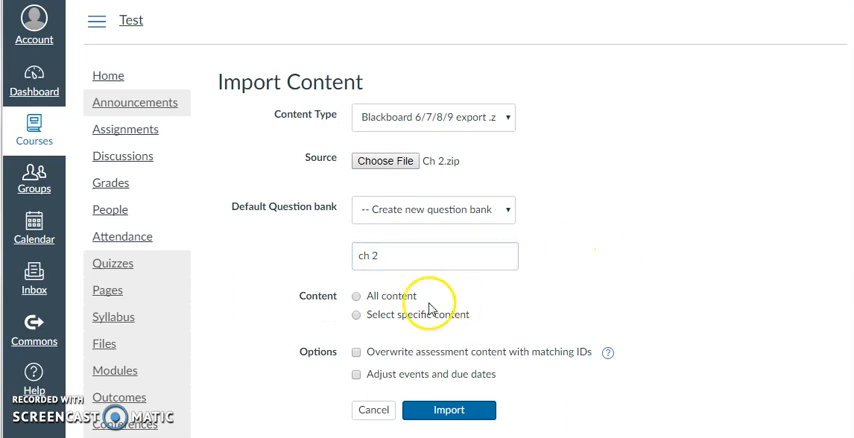
pyautogui.click(354, 296)
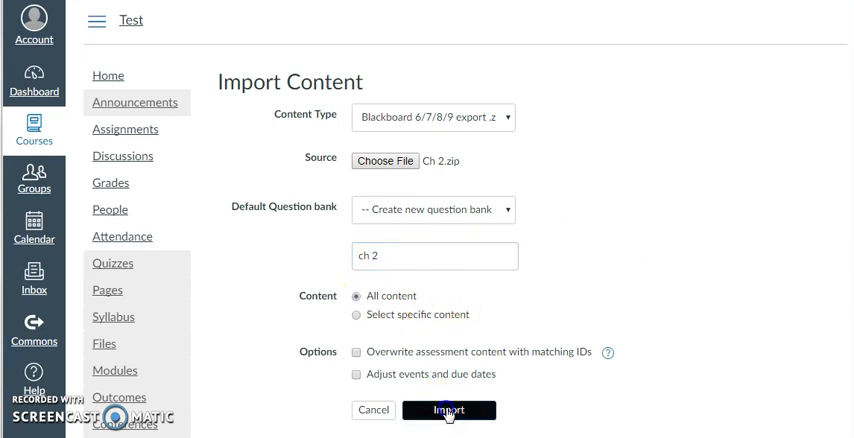
pyautogui.click(448, 410)
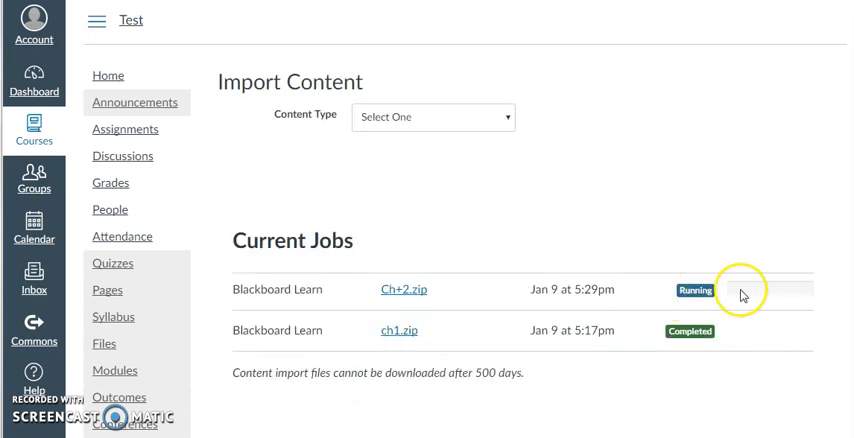
pyautogui.moveTo(770, 300)
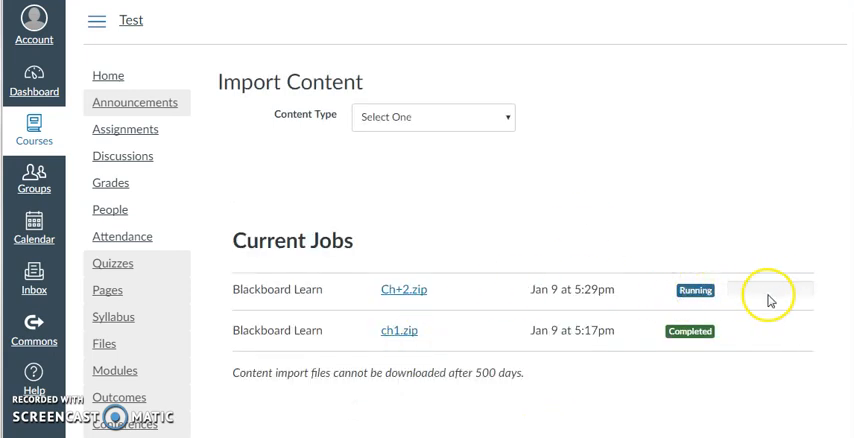
pyautogui.moveTo(772, 280)
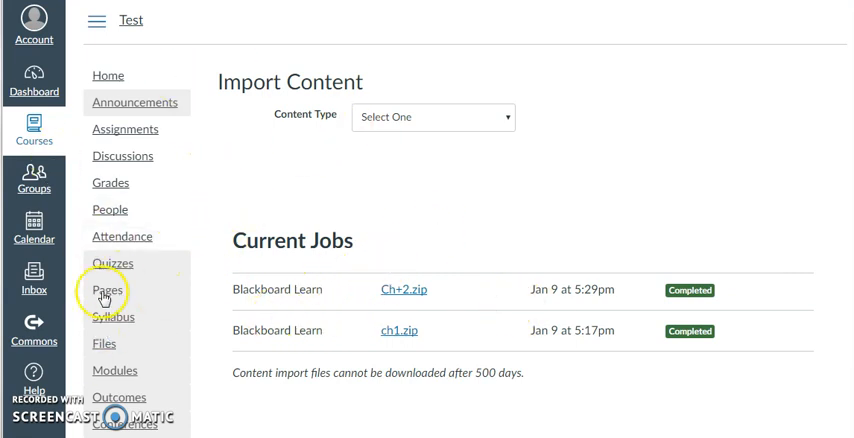
pyautogui.moveTo(400, 290)
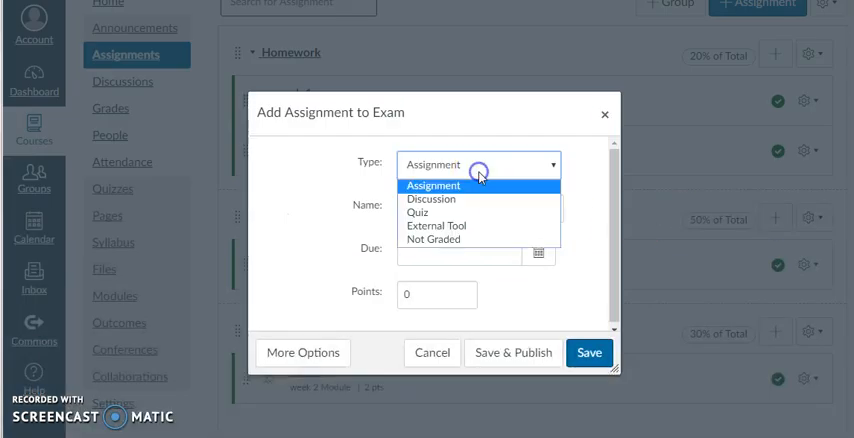
# Create an Exam-group item of type Quiz named 'Ch 2 test' and go to its full editor.
pyautogui.click(416, 212)
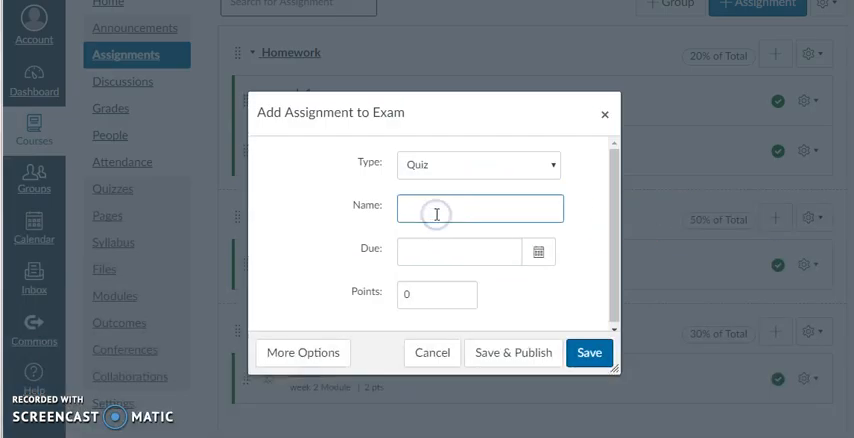
pyautogui.write('Ch 2 test')
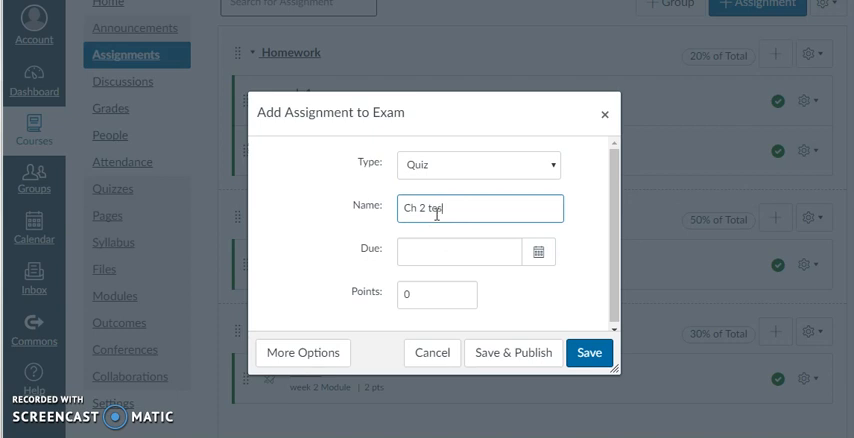
pyautogui.click(436, 294)
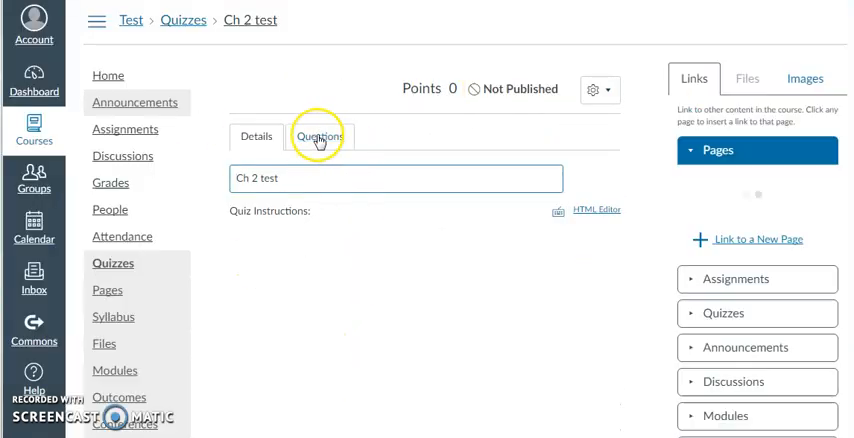
# In Find Questions, show the Ch 2 bank and select all of its questions.
pyautogui.click(320, 136)
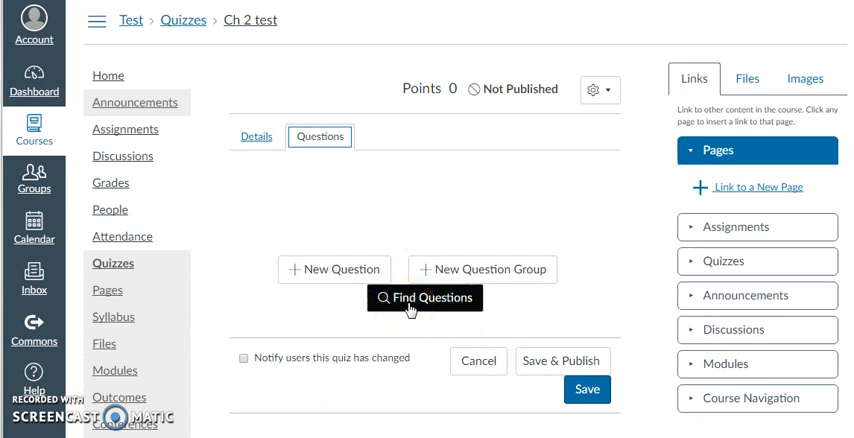
pyautogui.click(424, 298)
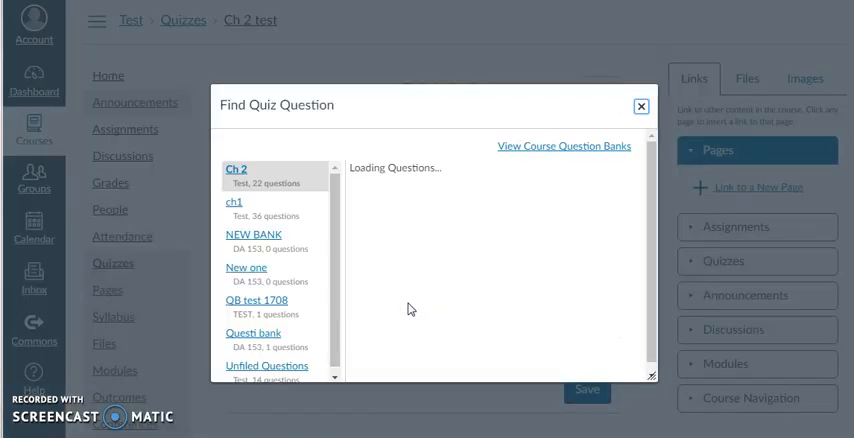
pyautogui.click(236, 168)
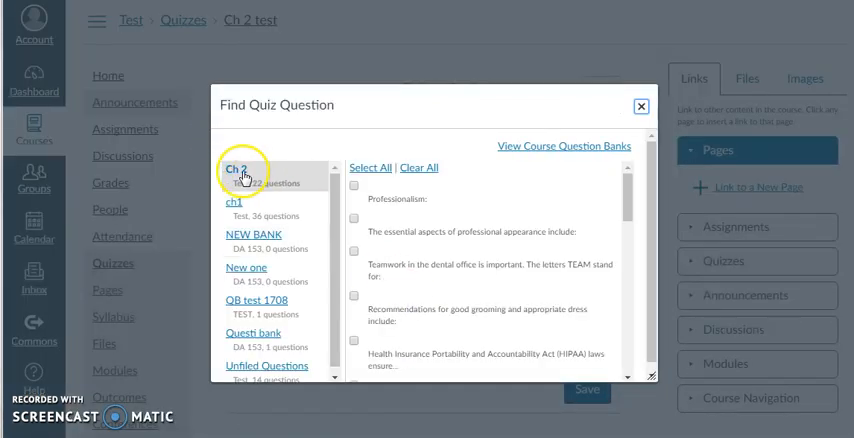
pyautogui.moveTo(256, 218)
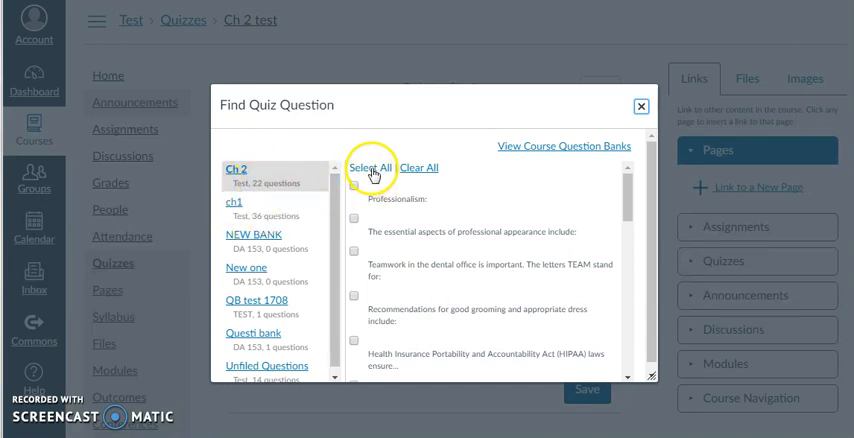
pyautogui.click(368, 168)
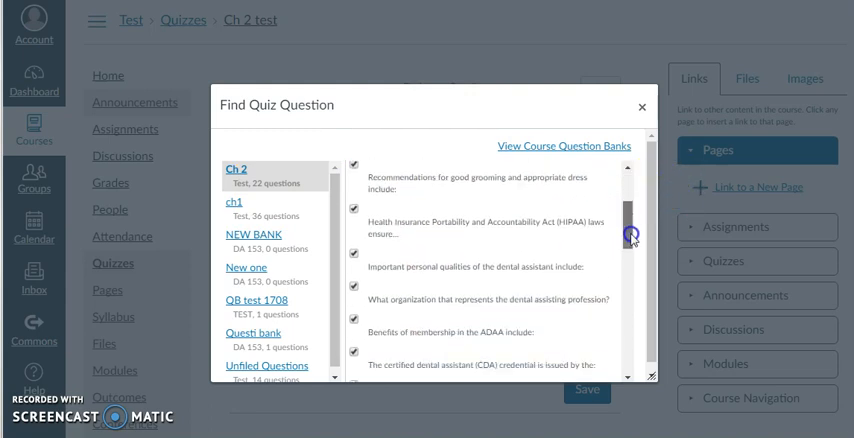
pyautogui.scroll(-3)
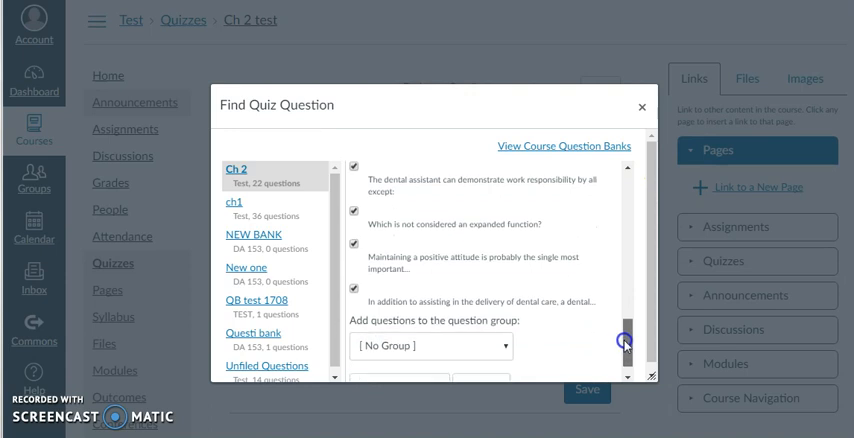
pyautogui.scroll(-3)
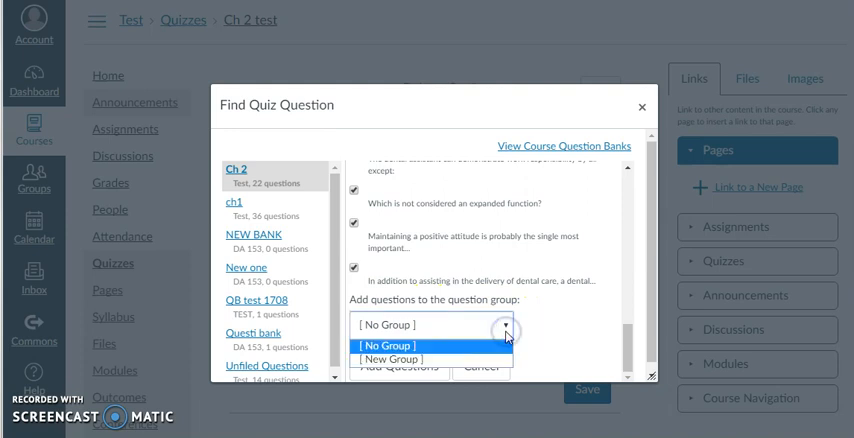
# Create question group '1' picking 10 questions at 2 points each.
pyautogui.click(388, 360)
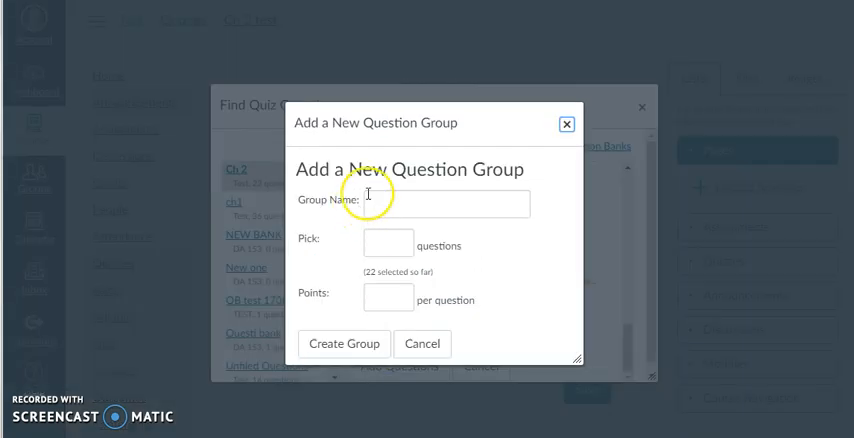
pyautogui.write('1')
pyautogui.click(388, 298)
pyautogui.write('2')
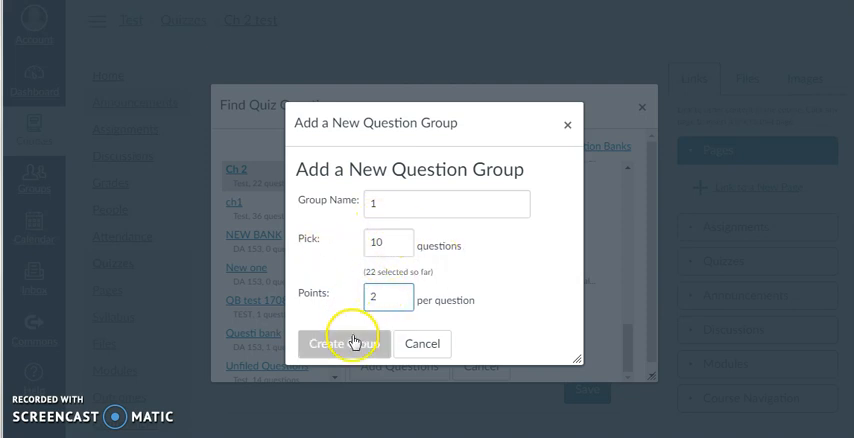
pyautogui.click(344, 344)
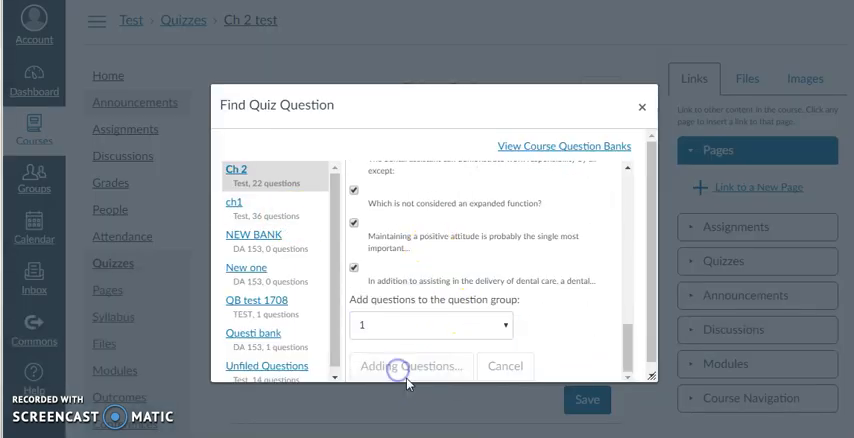
# Expand group 1 to review its pulled questions, pick count 10 and 2-point value.
pyautogui.click(412, 364)
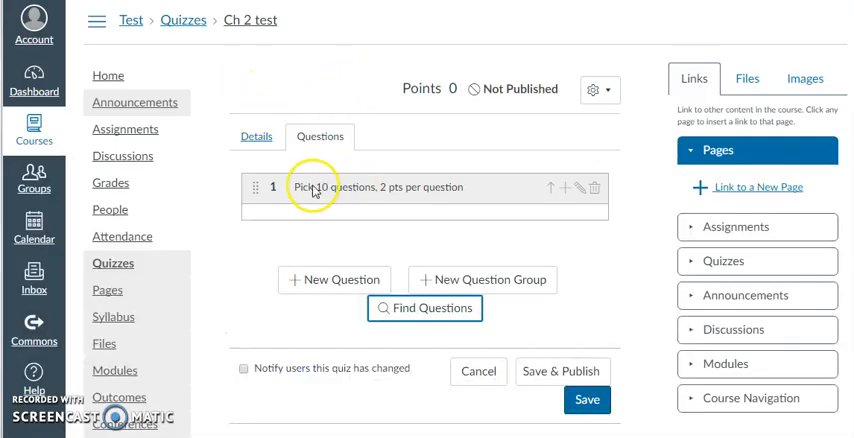
pyautogui.click(272, 180)
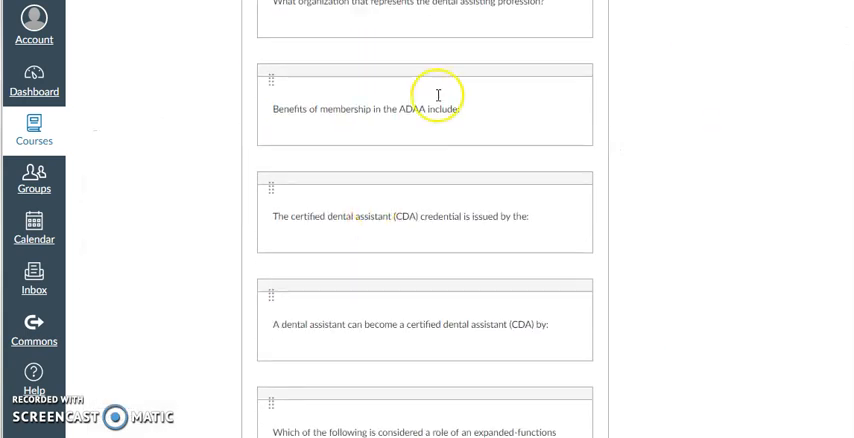
pyautogui.scroll(-3)
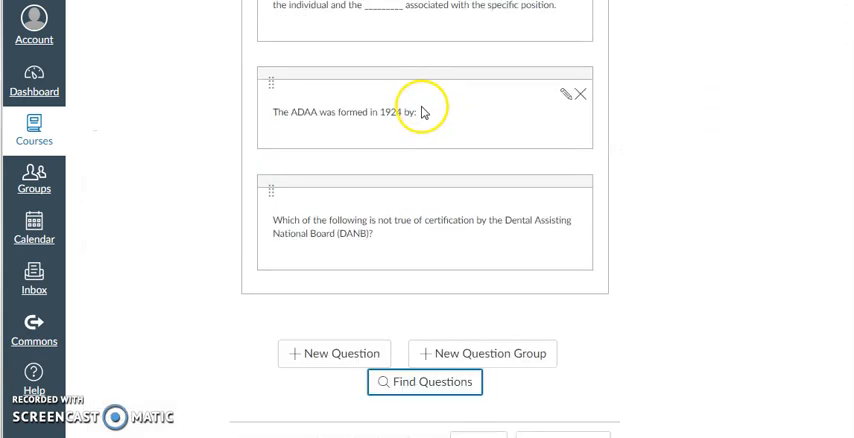
pyautogui.scroll(-3)
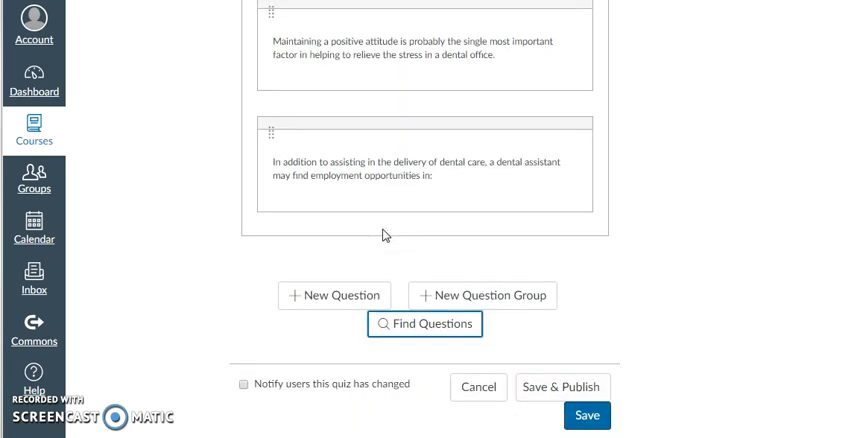
pyautogui.moveTo(482, 180)
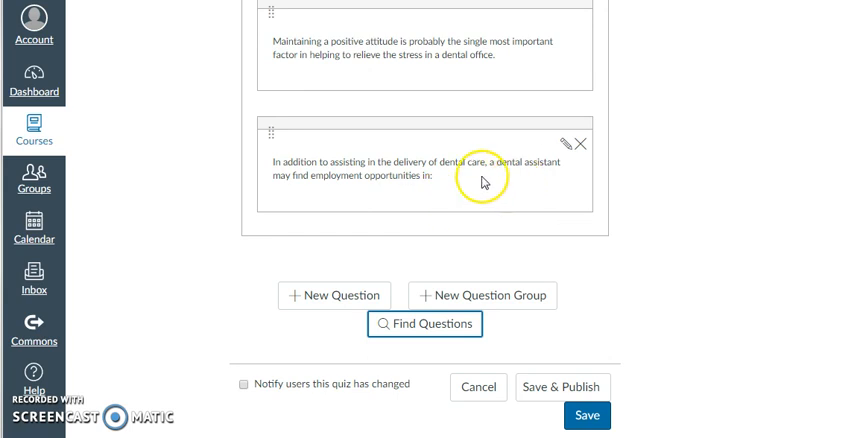
pyautogui.moveTo(424, 192)
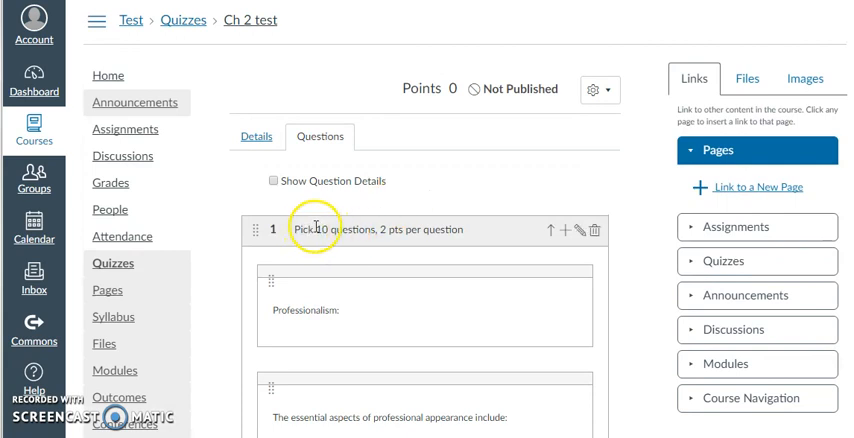
pyautogui.doubleClick(318, 230)
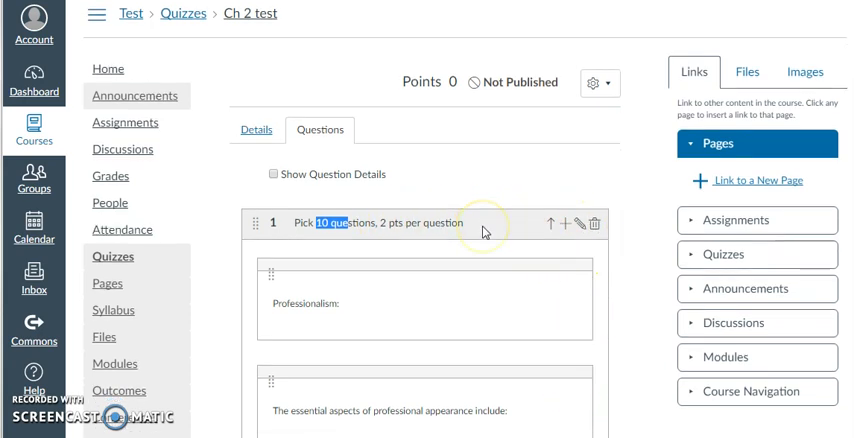
pyautogui.scroll(-3)
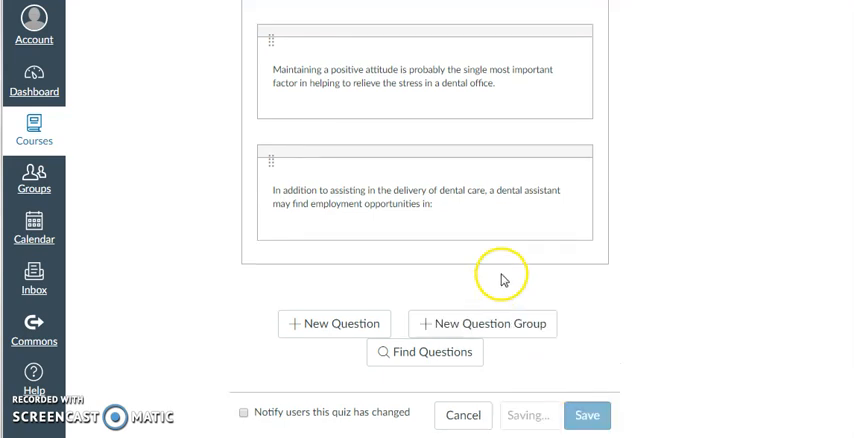
# Save & Publish the quiz, landing on its 20-point summary page.
pyautogui.click(588, 416)
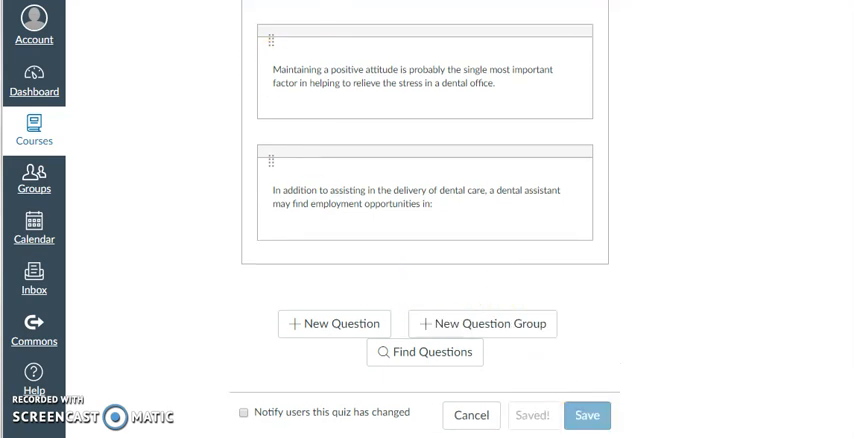
pyautogui.click(588, 416)
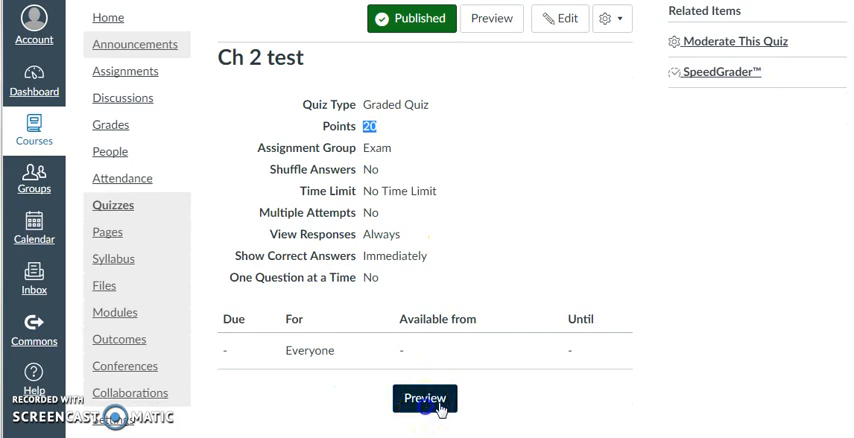
# Preview the published Ch 2 test through its ten 2-point questions, then minimize the browser.
pyautogui.click(424, 398)
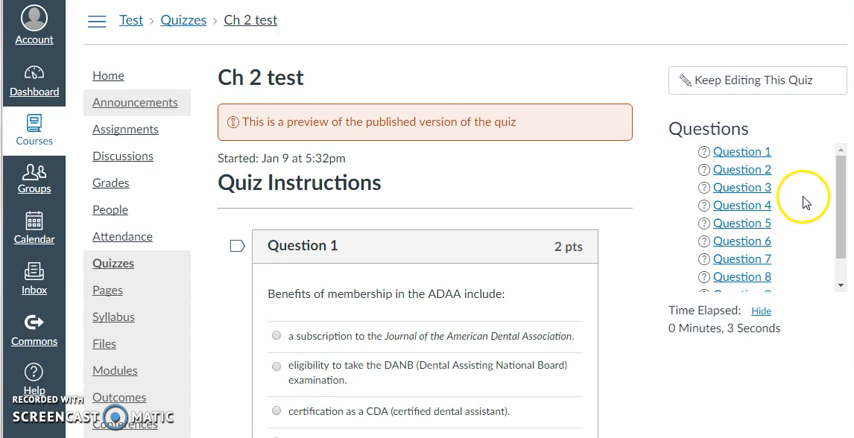
pyautogui.scroll(-3)
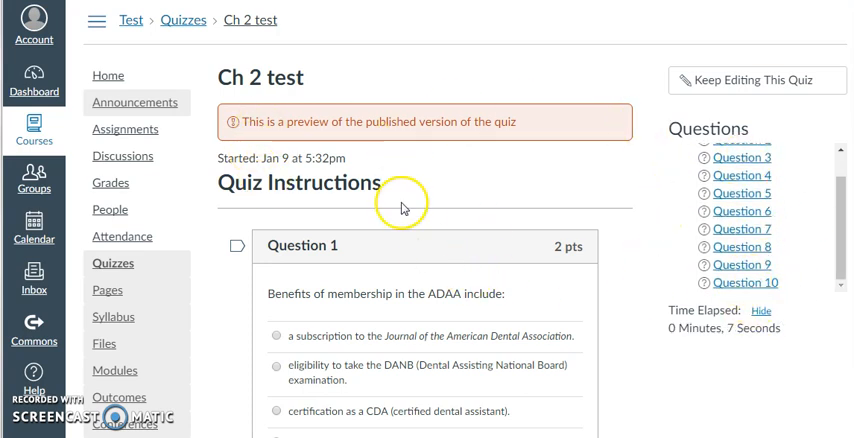
pyautogui.scroll(-3)
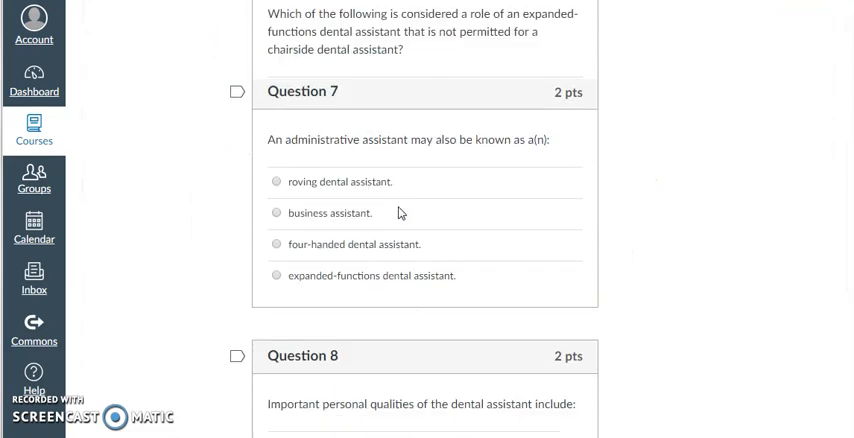
pyautogui.scroll(-3)
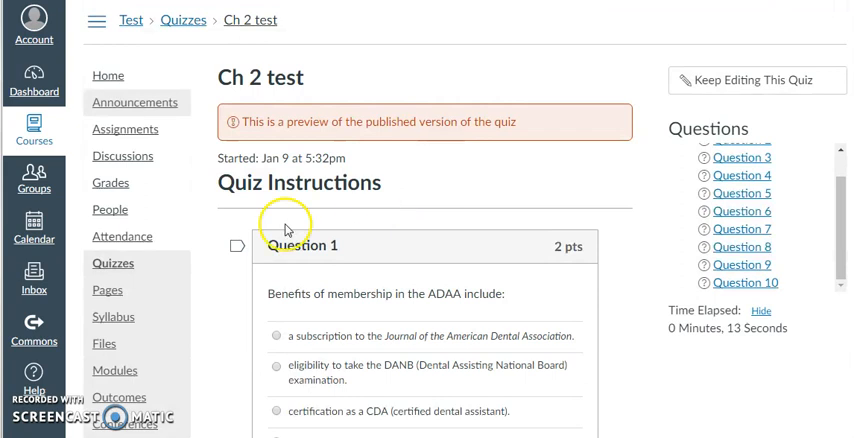
pyautogui.moveTo(844, 72)
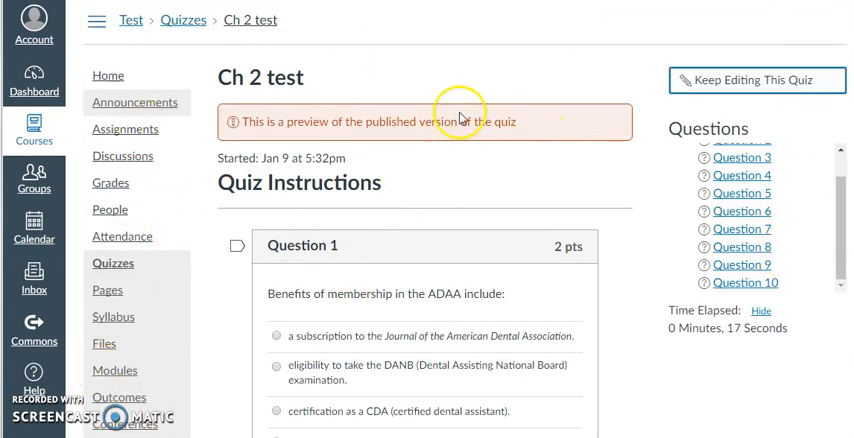
pyautogui.click(756, 80)
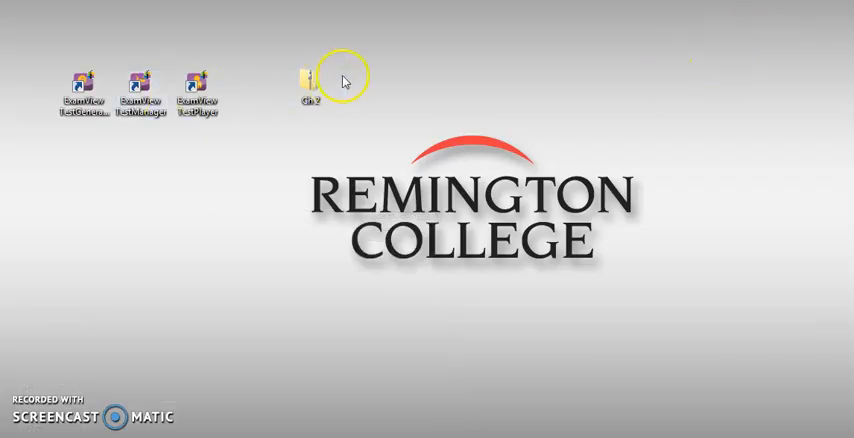
# Launch the Chapter_02 bank from the desktop folder of ExamView chapter files.
pyautogui.doubleClick(308, 78)
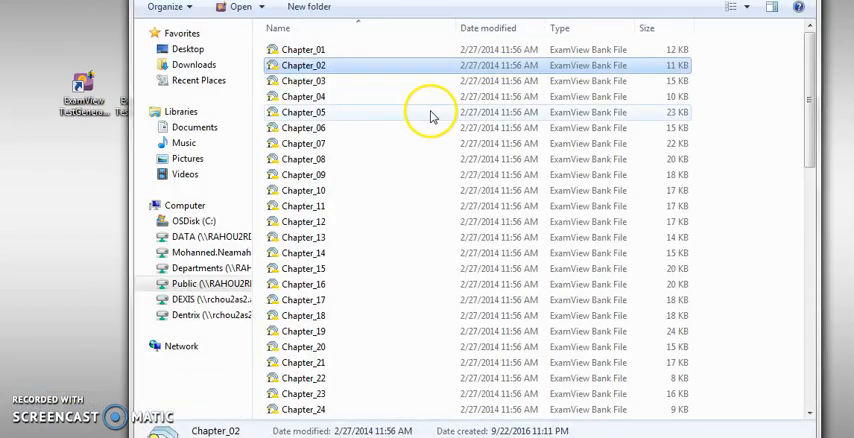
pyautogui.moveTo(296, 64)
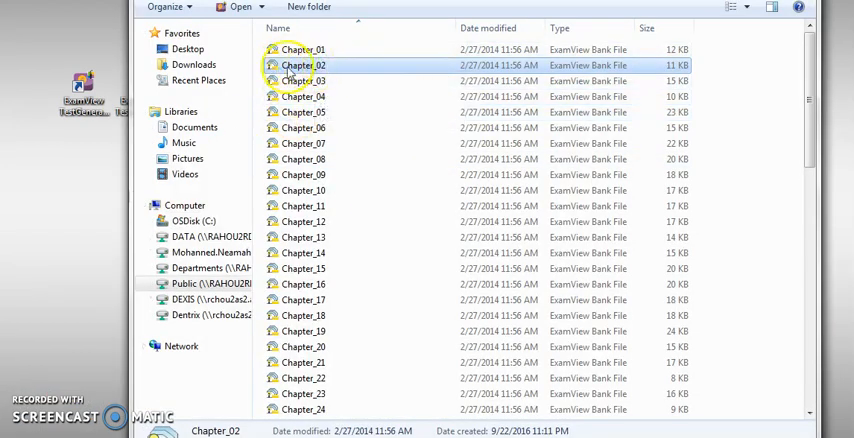
pyautogui.doubleClick(304, 64)
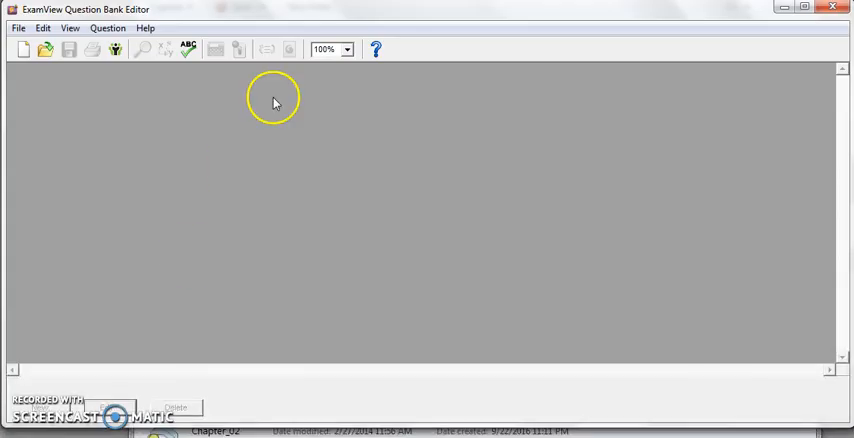
pyautogui.moveTo(18, 28)
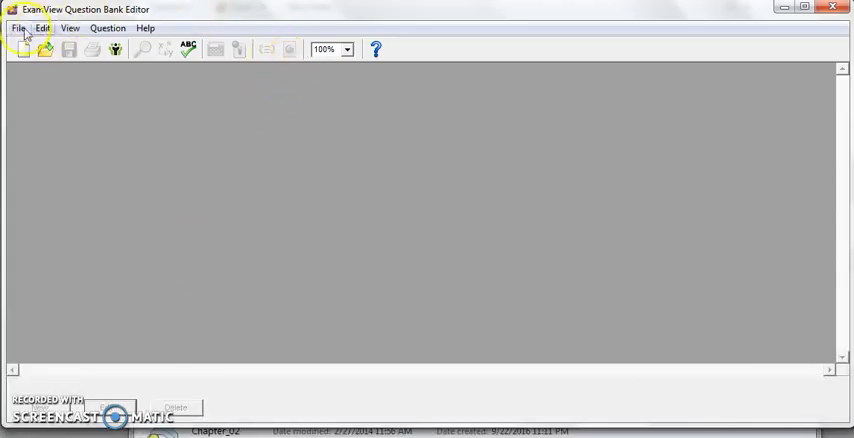
# Choose an entry from the Question Bank Editor's File menu, returning to Canvas.
pyautogui.click(18, 28)
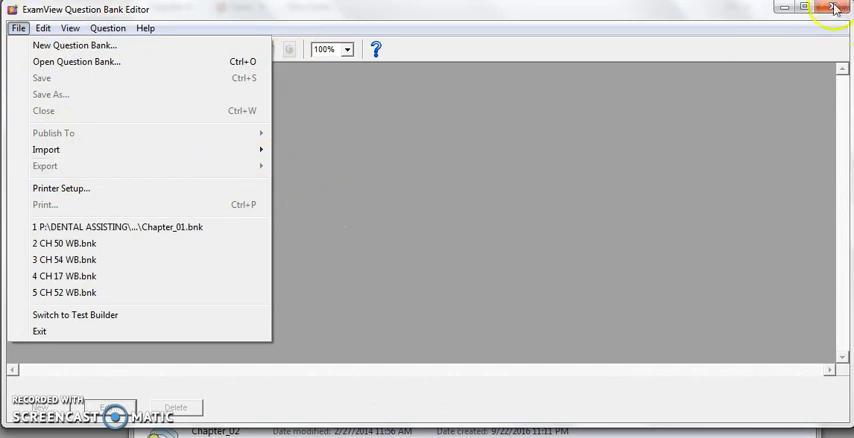
pyautogui.click(76, 60)
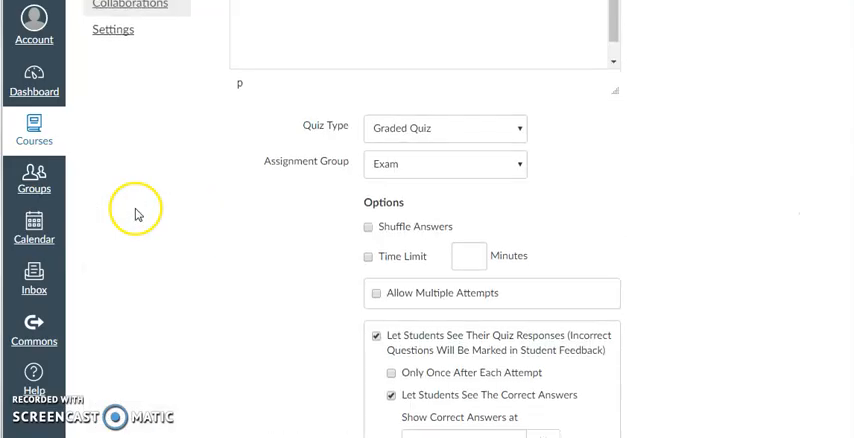
# Reach the Import Content page listing the completed Ch+2.zip and ch1.zip Blackboard jobs.
pyautogui.scroll(-3)
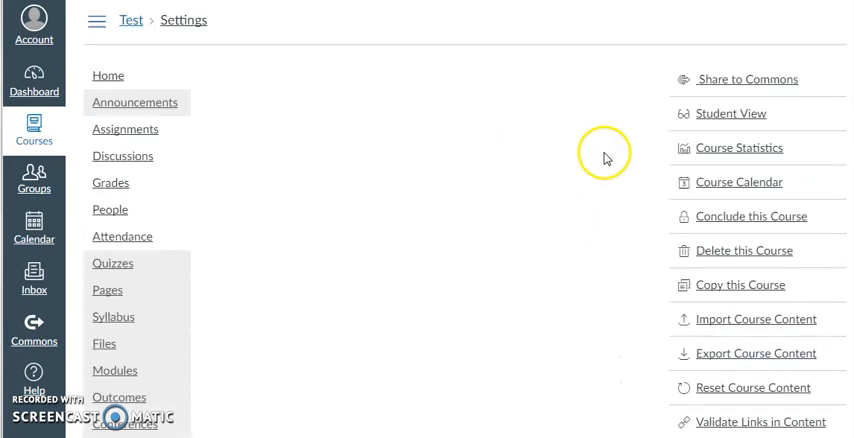
pyautogui.moveTo(756, 320)
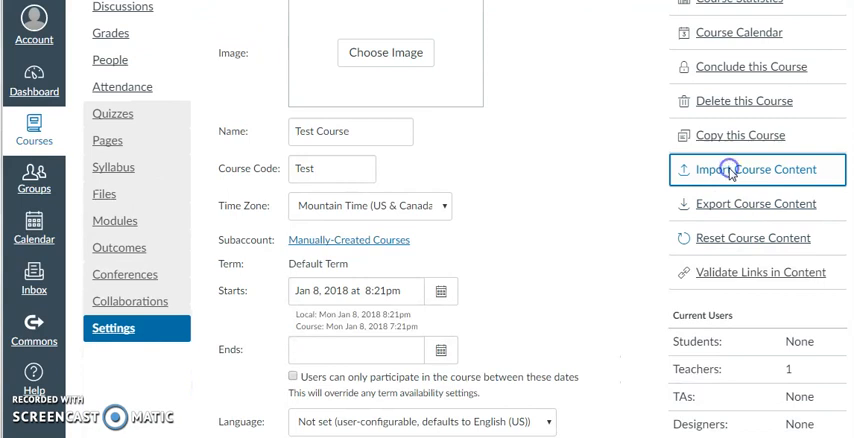
pyautogui.click(758, 168)
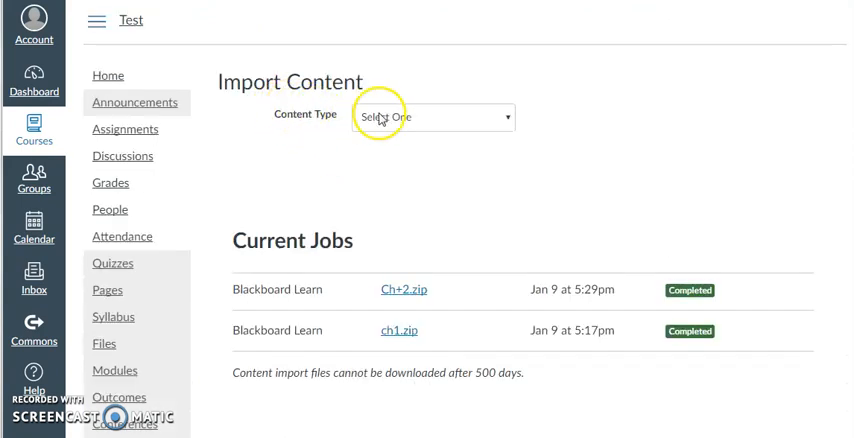
pyautogui.click(432, 116)
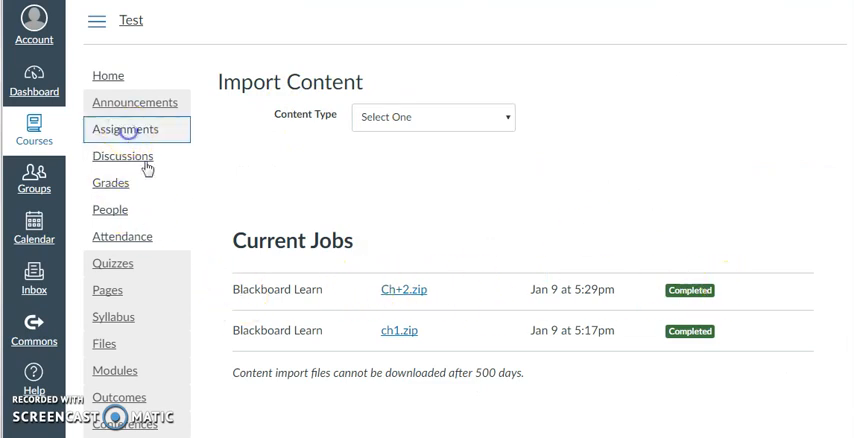
# From Assignments, show Ch 2 test's Questions: pick 10 at 2.0 points, 20 total.
pyautogui.click(128, 128)
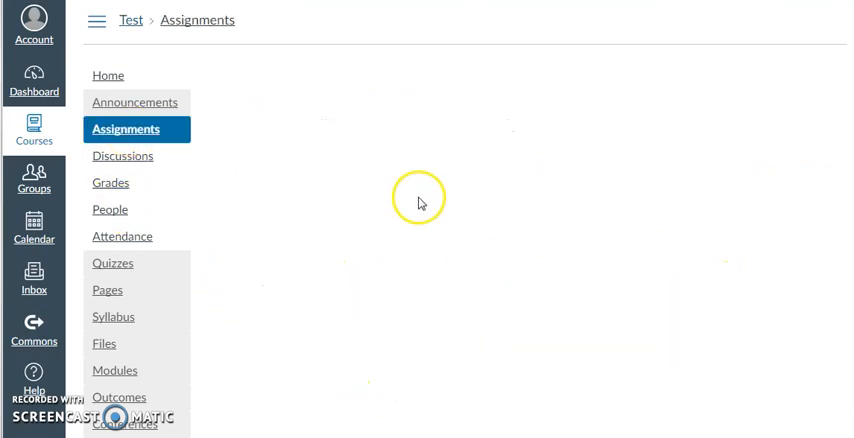
pyautogui.click(124, 128)
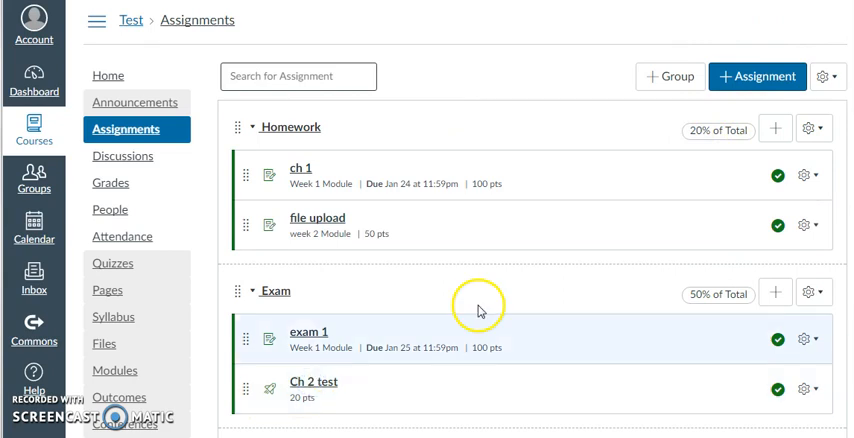
pyautogui.click(314, 380)
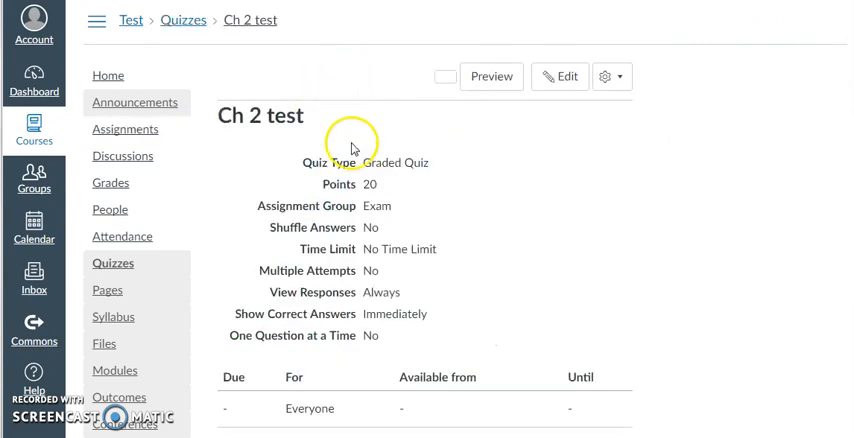
pyautogui.click(444, 76)
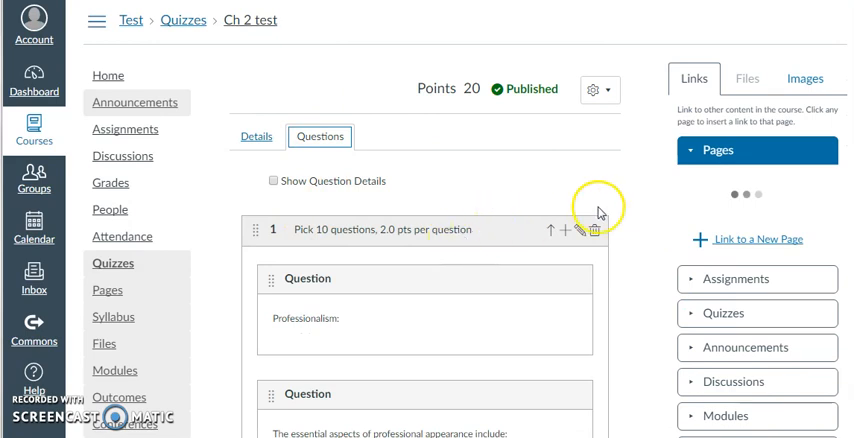
pyautogui.scroll(-3)
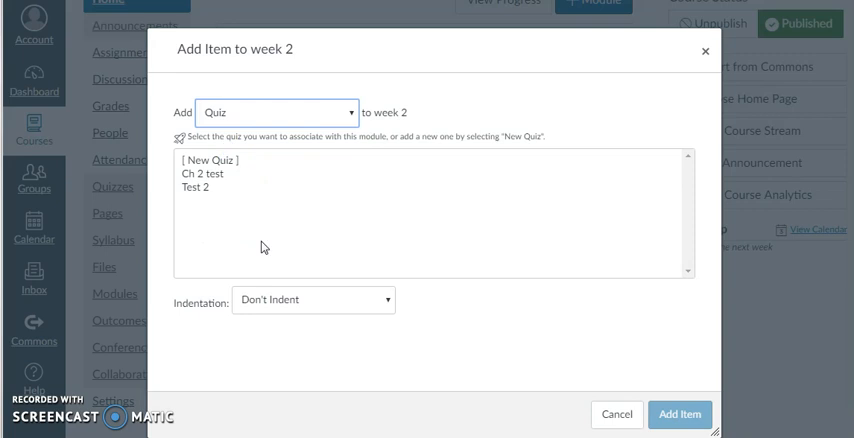
# Add the Ch 2 test quiz as an item in the week 2 module.
pyautogui.click(204, 172)
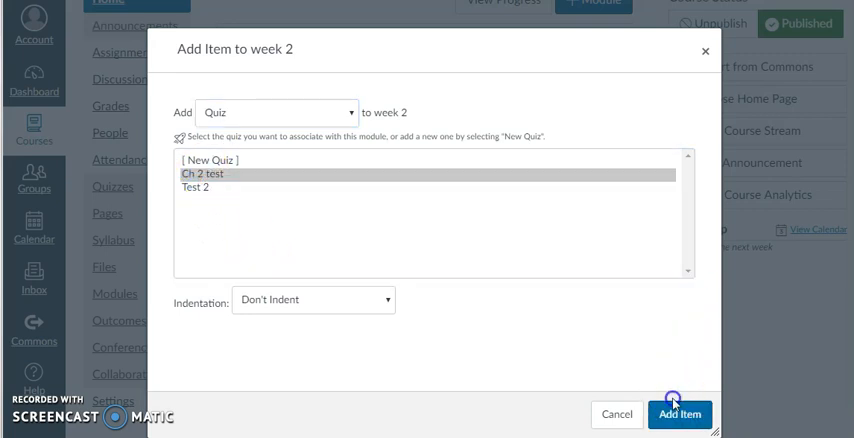
pyautogui.click(680, 414)
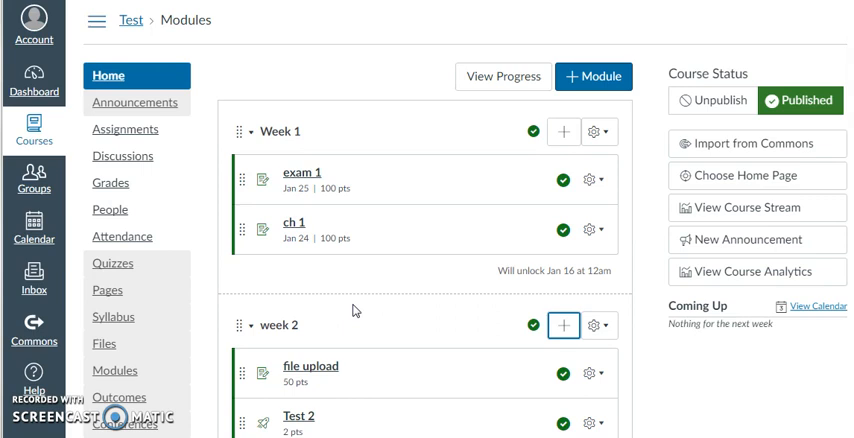
pyautogui.scroll(-3)
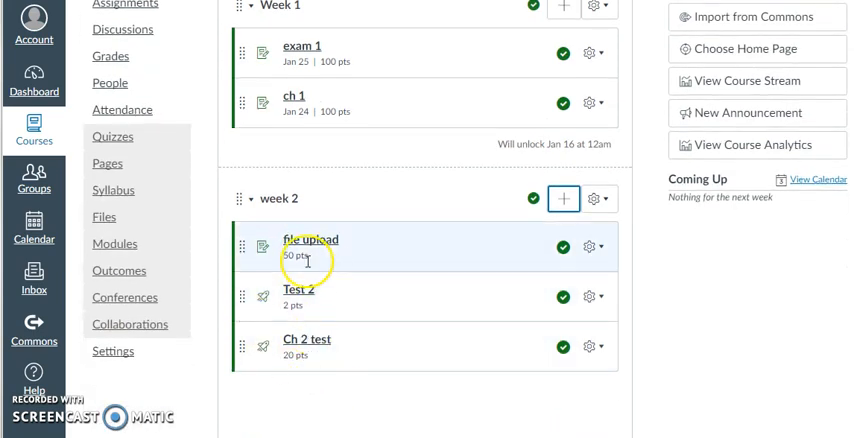
pyautogui.moveTo(344, 192)
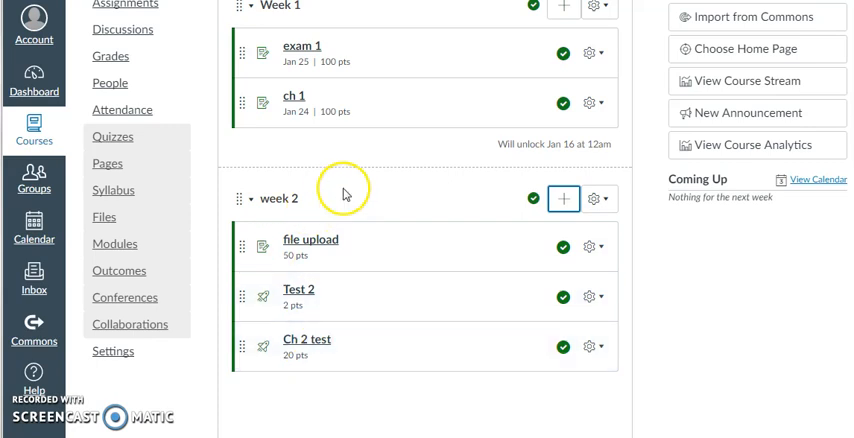
pyautogui.moveTo(478, 250)
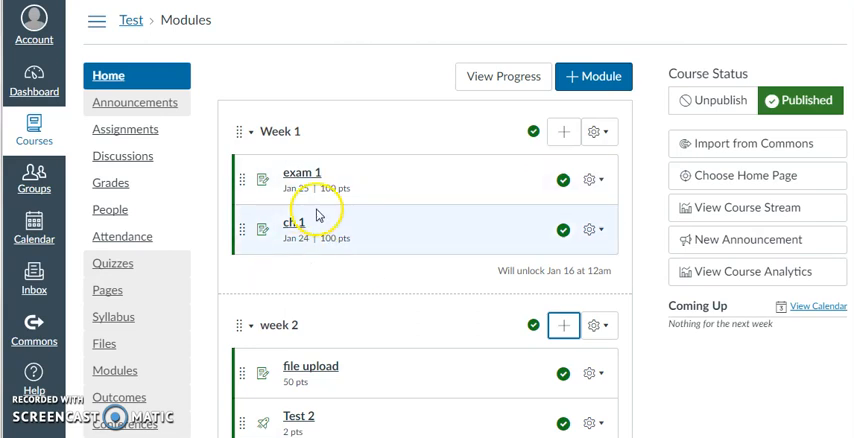
pyautogui.moveTo(448, 246)
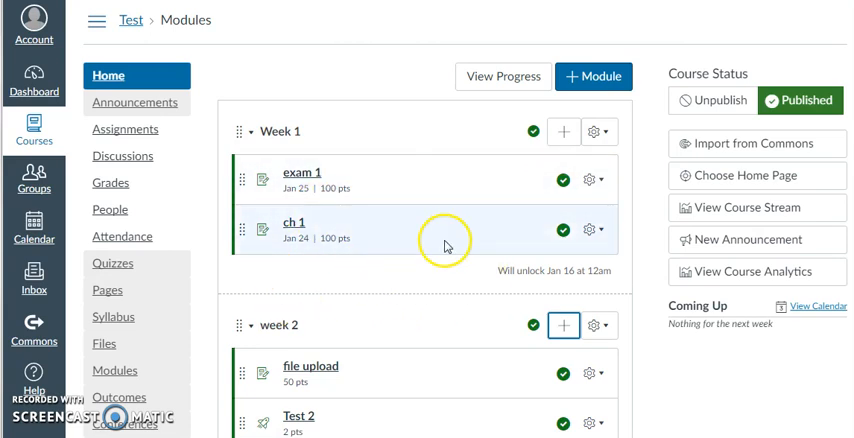
pyautogui.moveTo(204, 224)
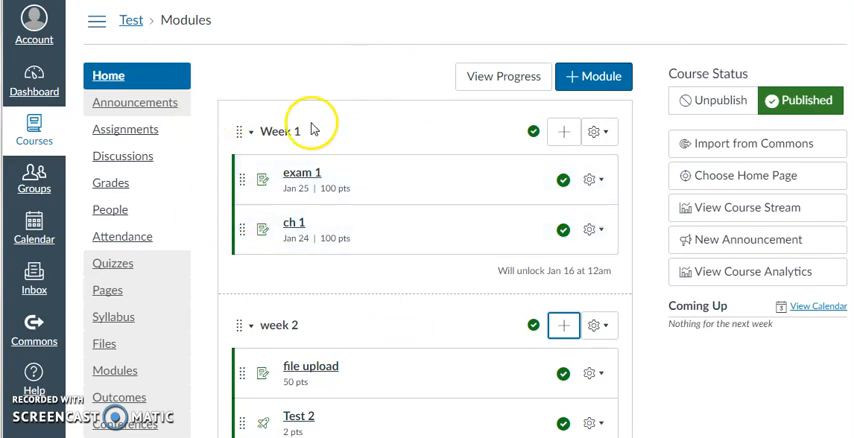
pyautogui.scroll(-3)
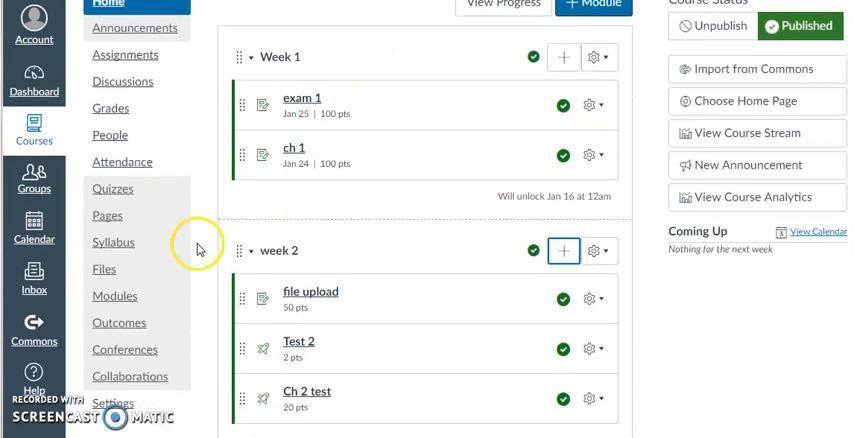
pyautogui.scroll(-3)
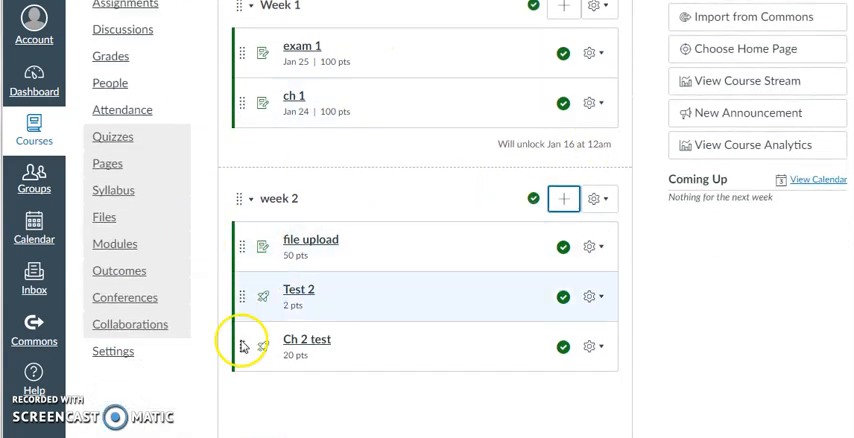
pyautogui.scroll(-3)
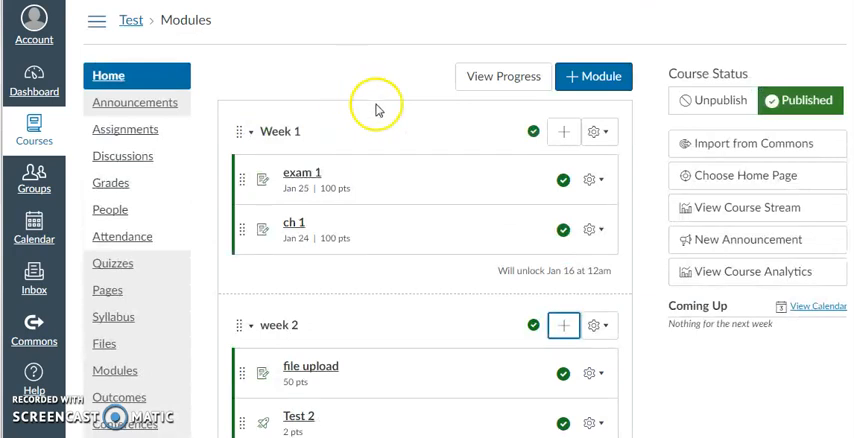
pyautogui.scroll(-3)
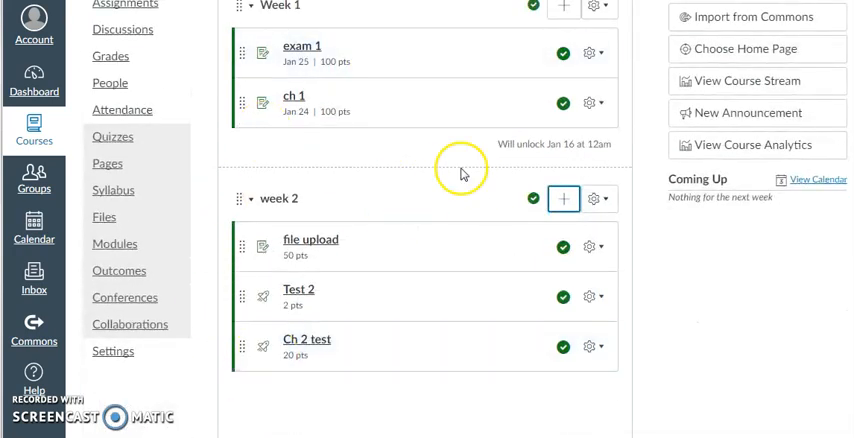
pyautogui.moveTo(350, 278)
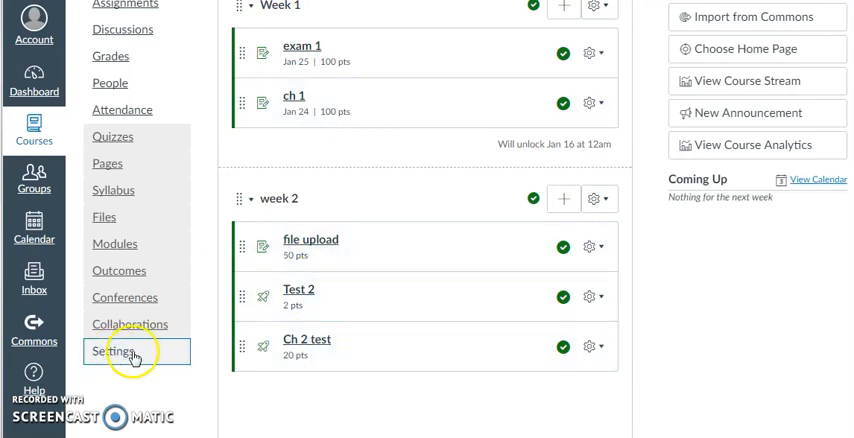
# Show the Test Course settings and go to Import Course Content.
pyautogui.click(120, 352)
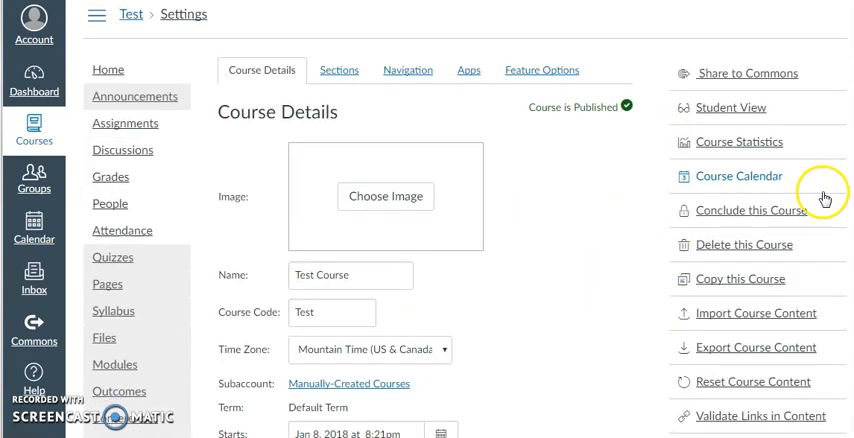
pyautogui.scroll(-3)
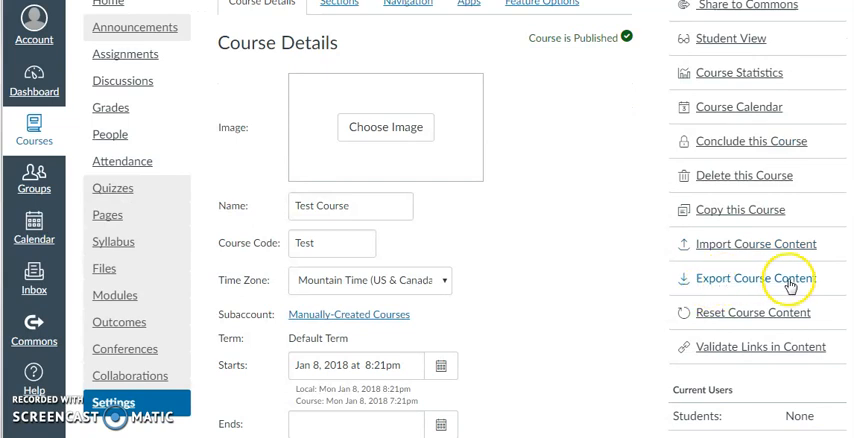
pyautogui.click(756, 278)
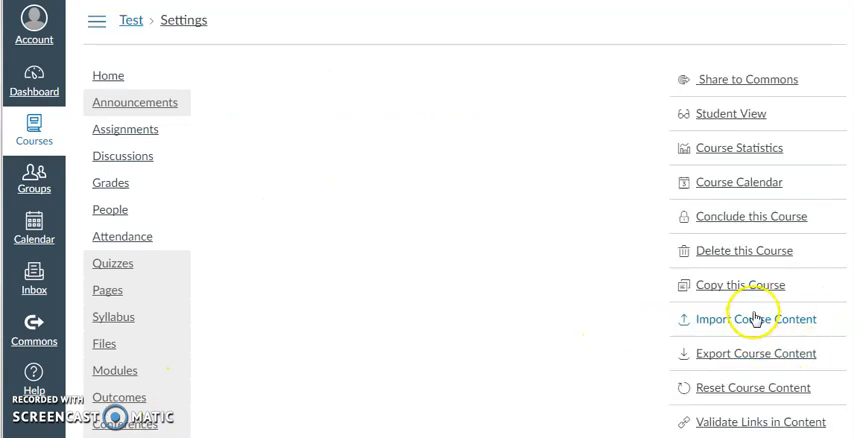
pyautogui.click(756, 318)
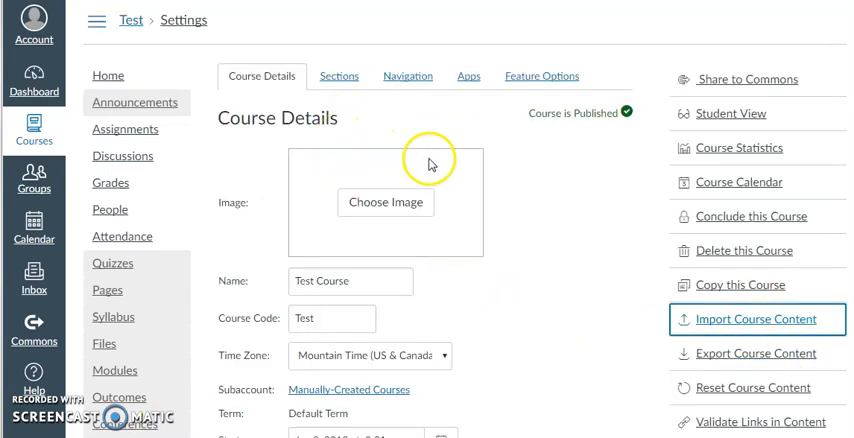
# List the importable content types, pointing to Canvas Course Export Package.
pyautogui.click(756, 320)
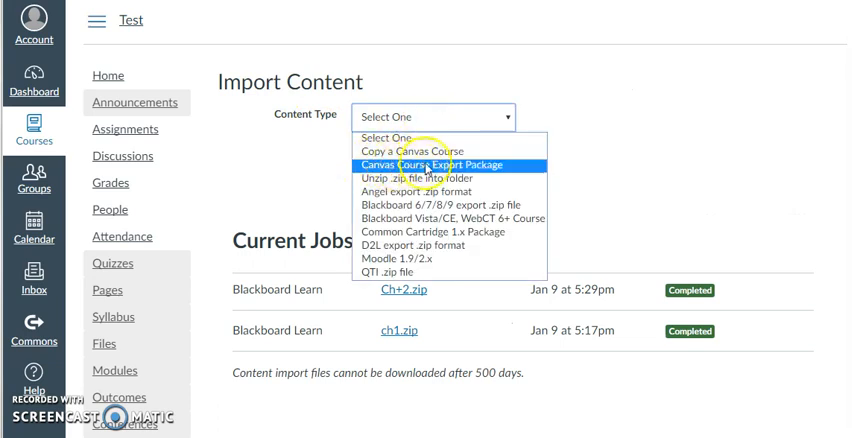
pyautogui.moveTo(538, 168)
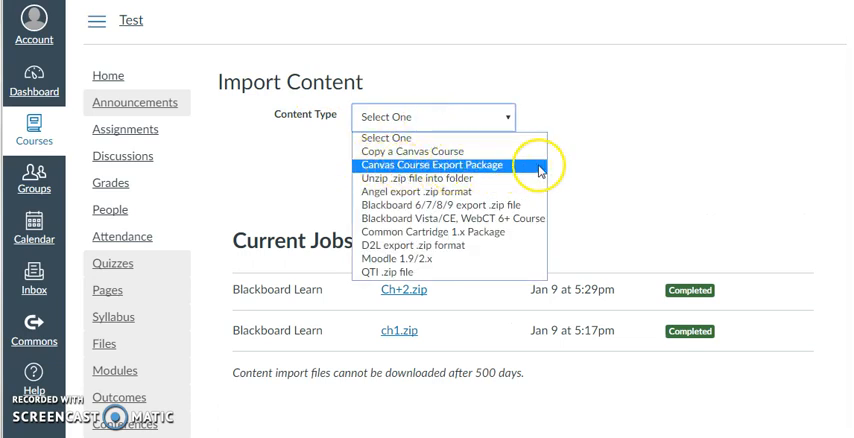